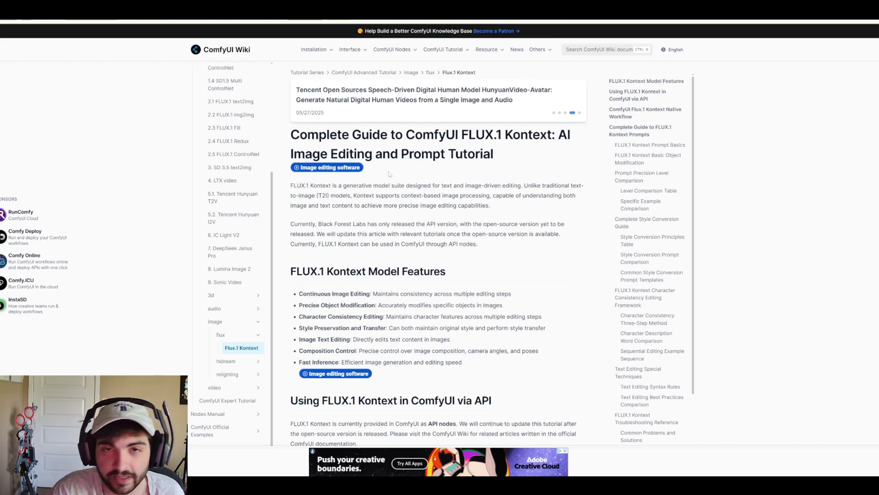
Step: Scroll the image-stitch Kontext graph, then open the Workflow menu's file options
{"action": "scroll", "scroll_direction": "down", "scroll_amount": 3}
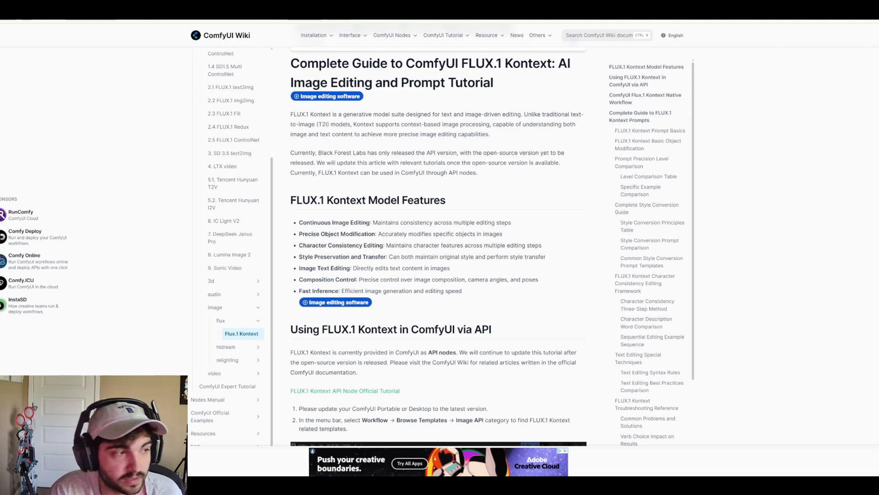
{"action": "scroll", "scroll_direction": "down", "scroll_amount": 3}
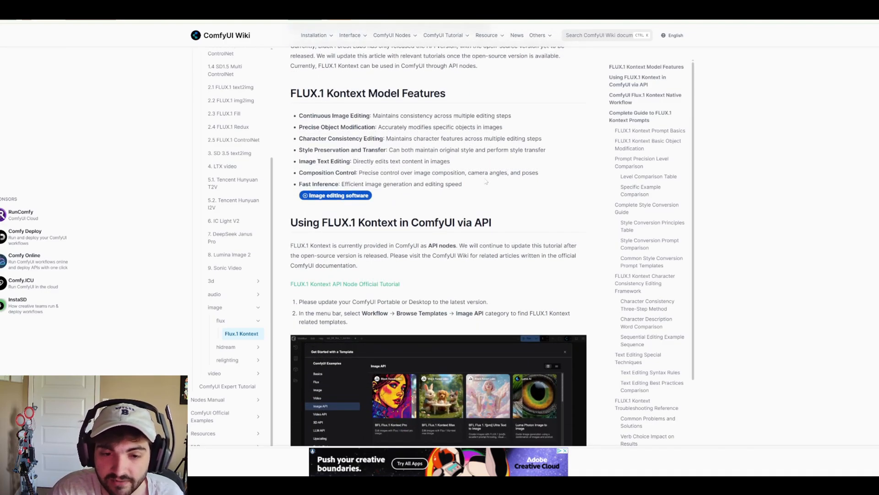
{"action": "scroll", "scroll_direction": "up", "scroll_amount": 3}
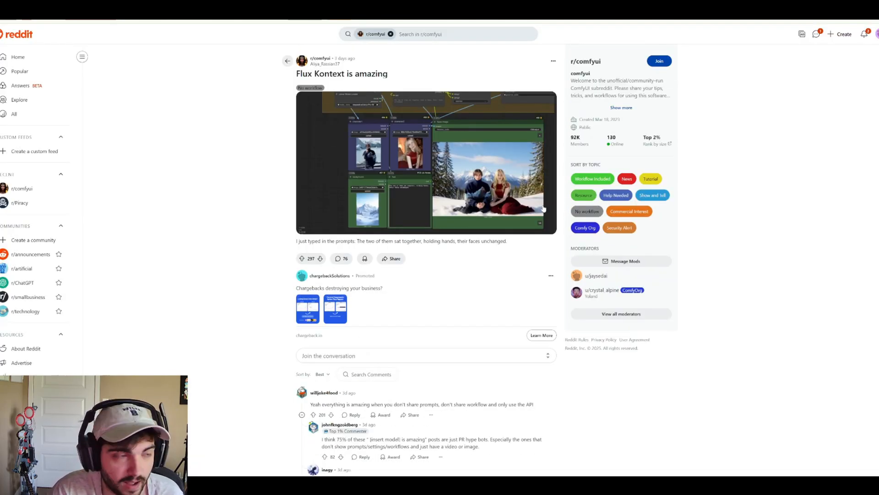
{"action": "mouse_move", "coordinate": [566, 175]}
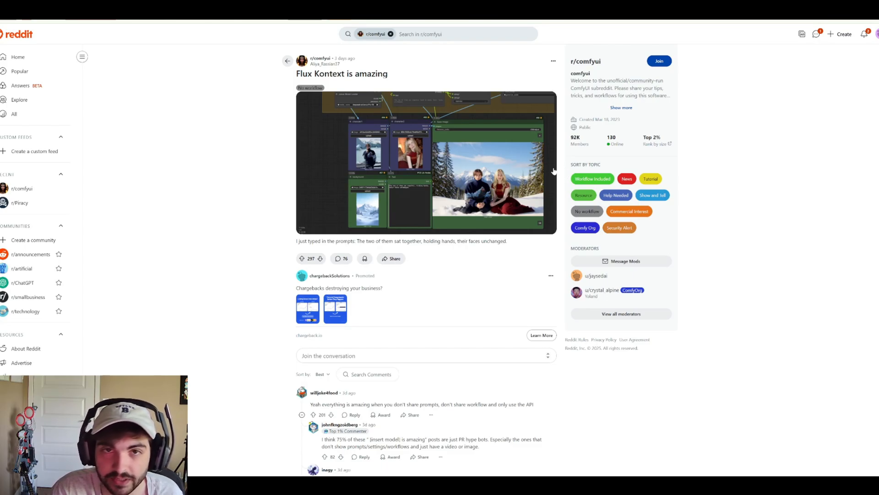
{"action": "mouse_move", "coordinate": [473, 164]}
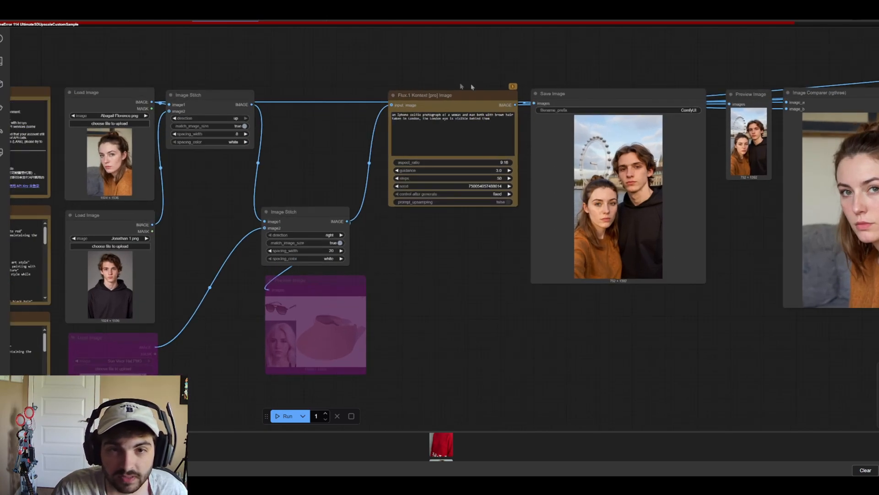
{"action": "mouse_move", "coordinate": [445, 107]}
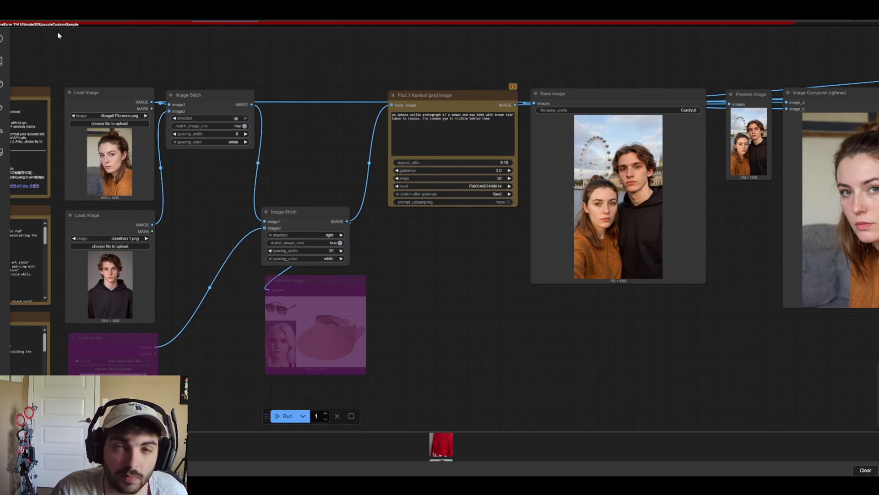
{"action": "mouse_move", "coordinate": [80, 60]}
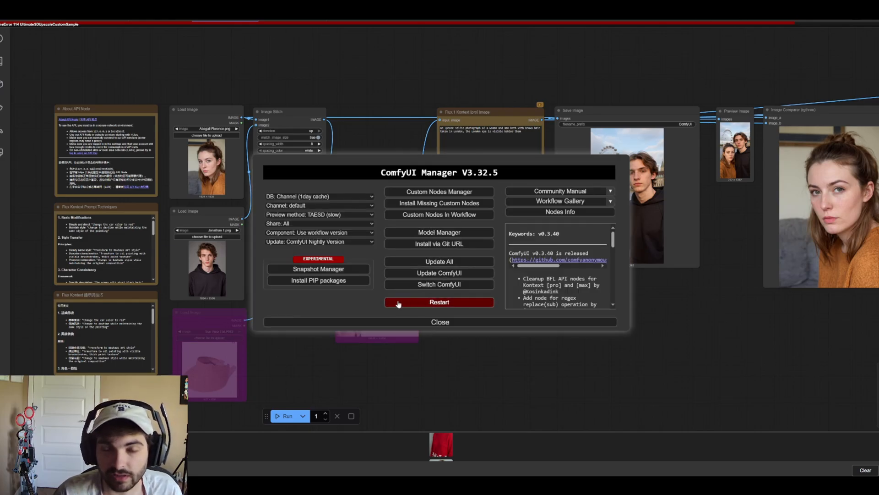
{"action": "left_click", "coordinate": [440, 322]}
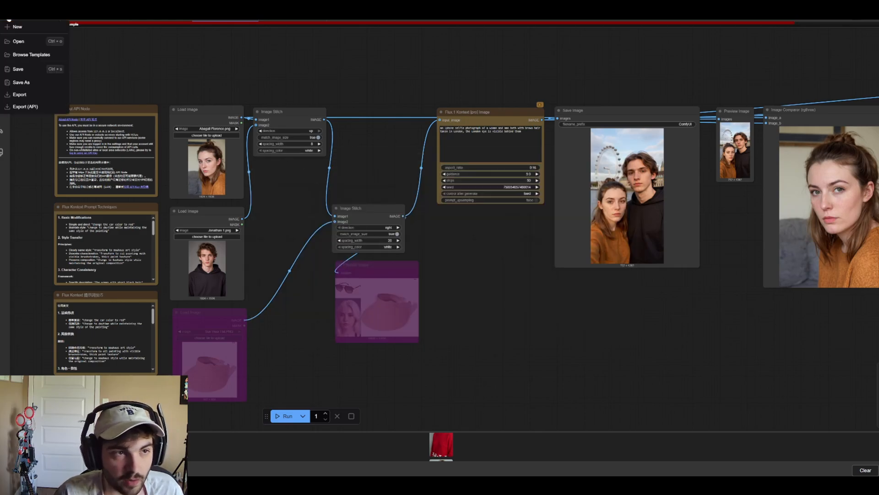
Step: Browse templates, filtering Flux then Image API to find the Kontext multi-image templates
{"action": "left_click", "coordinate": [31, 55]}
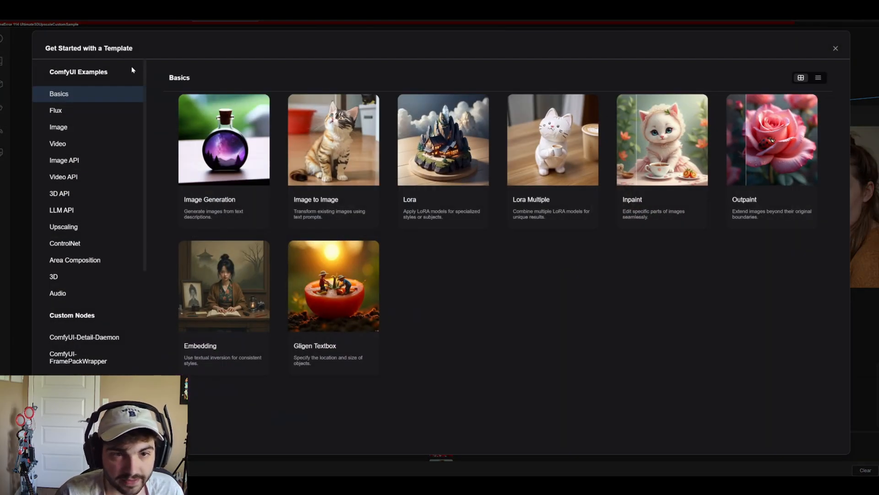
{"action": "left_click", "coordinate": [55, 110]}
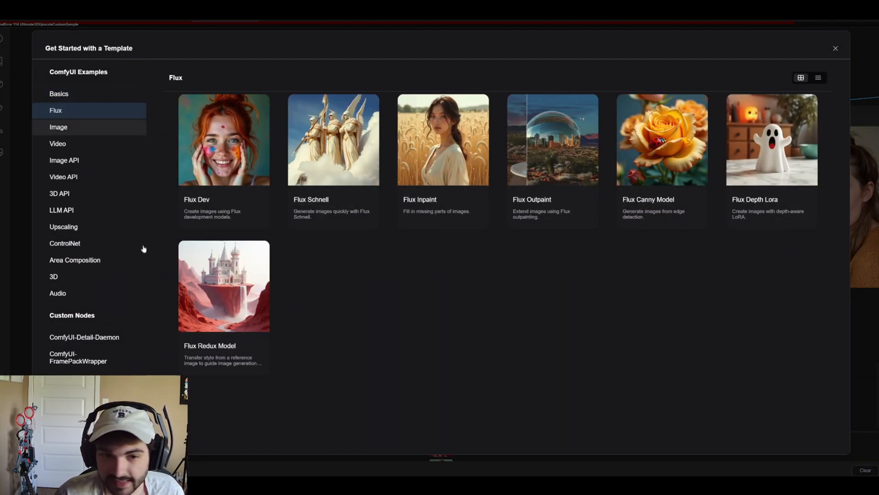
{"action": "left_click", "coordinate": [64, 160]}
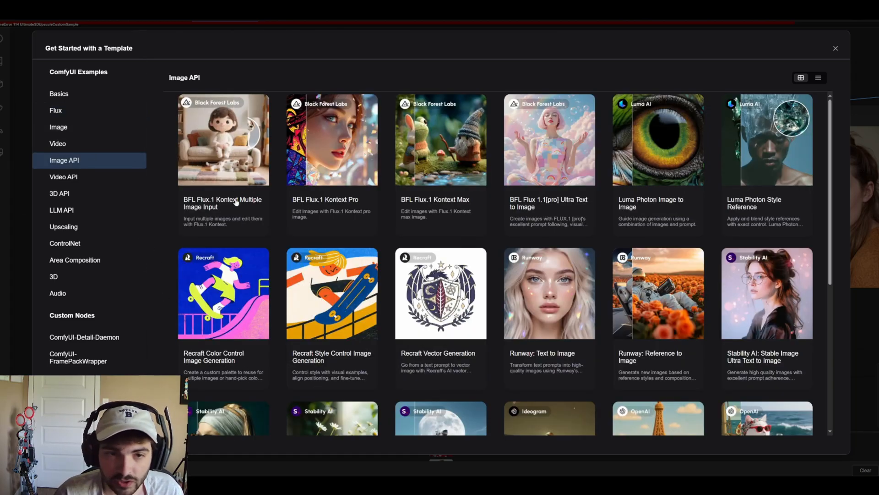
{"action": "mouse_move", "coordinate": [463, 213]}
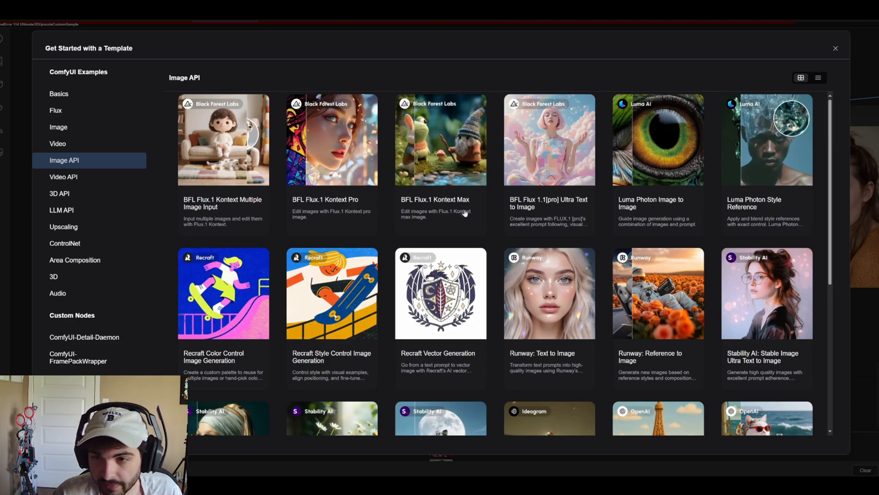
{"action": "mouse_move", "coordinate": [228, 208]}
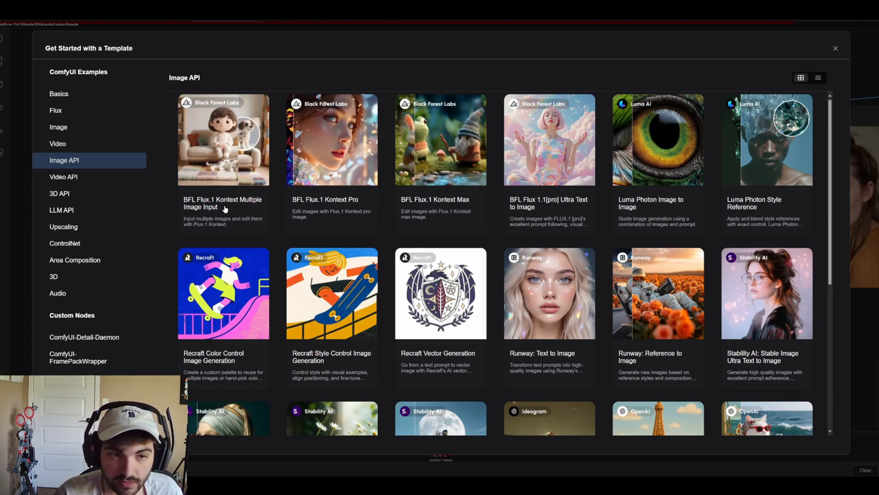
{"action": "mouse_move", "coordinate": [223, 207]}
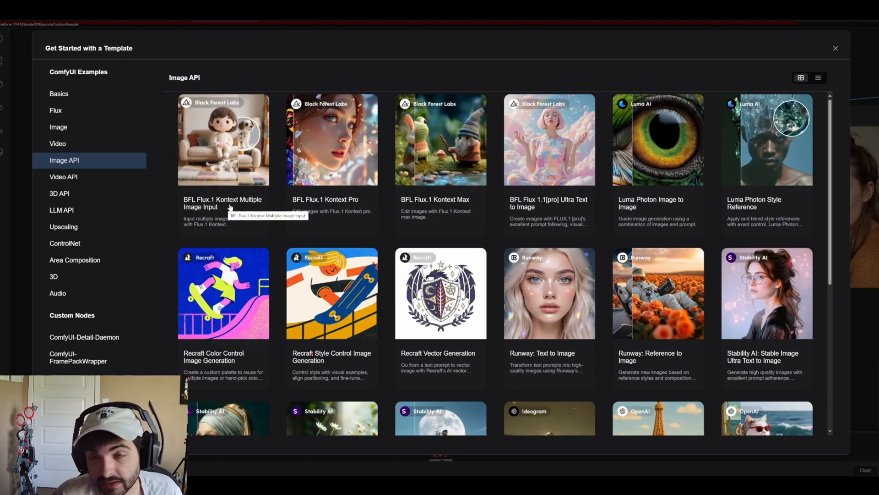
{"action": "mouse_move", "coordinate": [324, 203]}
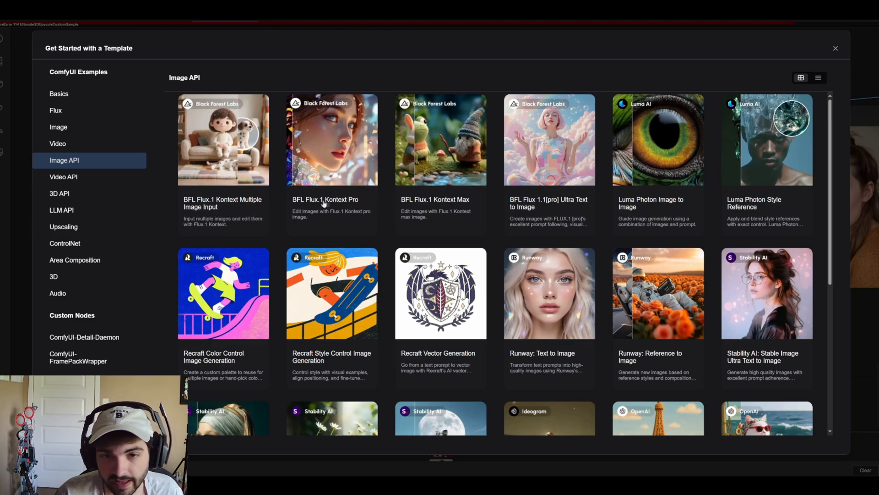
{"action": "mouse_move", "coordinate": [325, 216]}
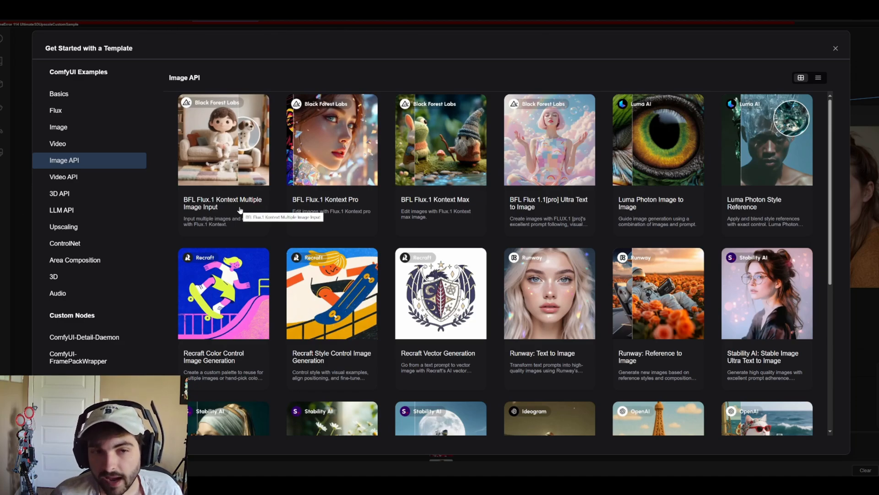
{"action": "mouse_move", "coordinate": [238, 206]}
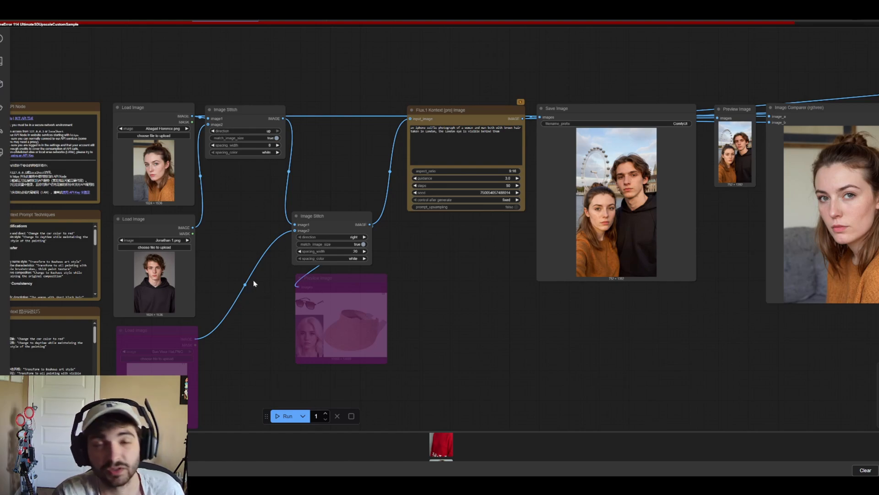
{"action": "mouse_move", "coordinate": [272, 285]}
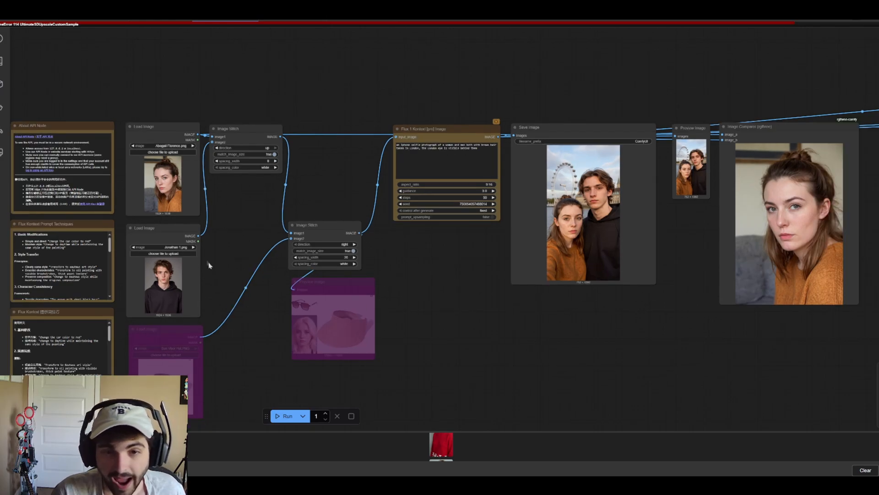
{"action": "mouse_move", "coordinate": [359, 163]}
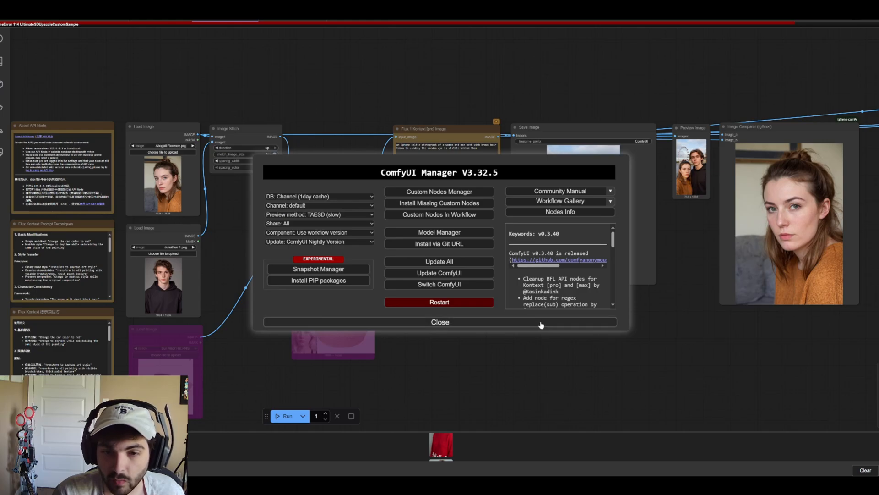
Step: Dismiss the ComfyUI Manager window, returning to the Flux Kontext Pro stitching workflow
{"action": "left_click", "coordinate": [439, 322]}
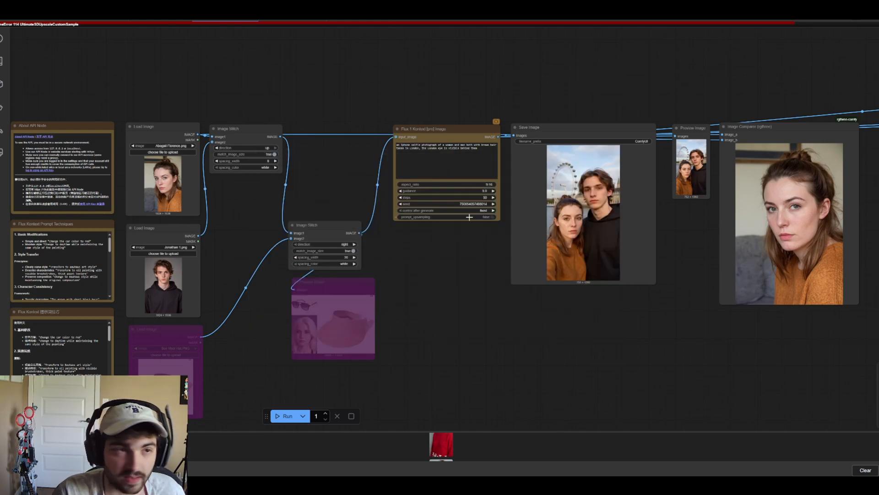
{"action": "mouse_move", "coordinate": [80, 68]}
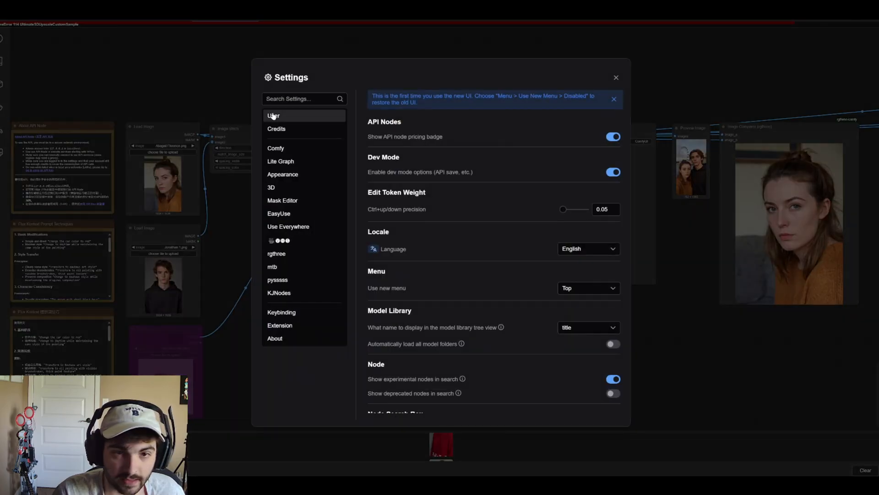
Step: View the Google-signed-in account on the User settings page, then close Settings
{"action": "left_click", "coordinate": [274, 115]}
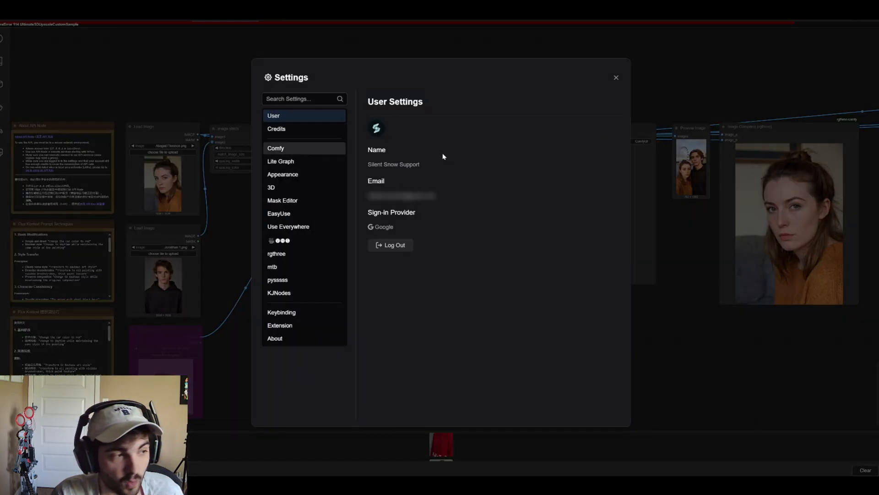
{"action": "mouse_move", "coordinate": [444, 158]}
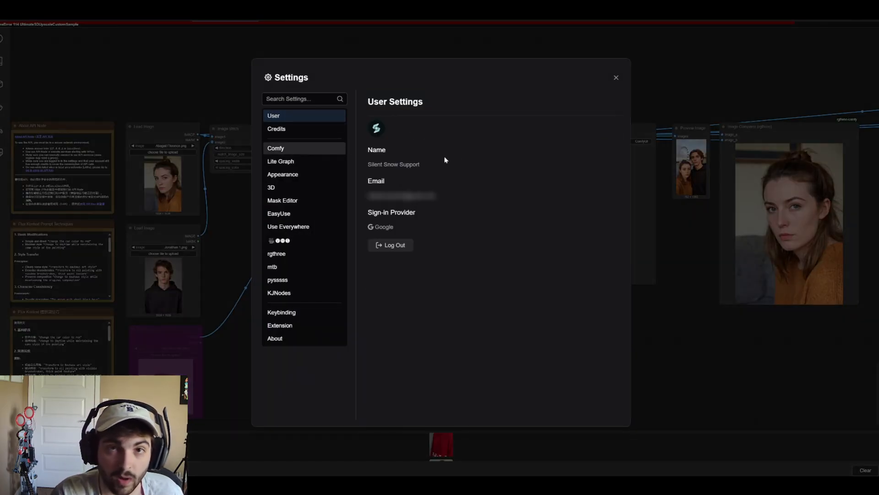
{"action": "mouse_move", "coordinate": [393, 226]}
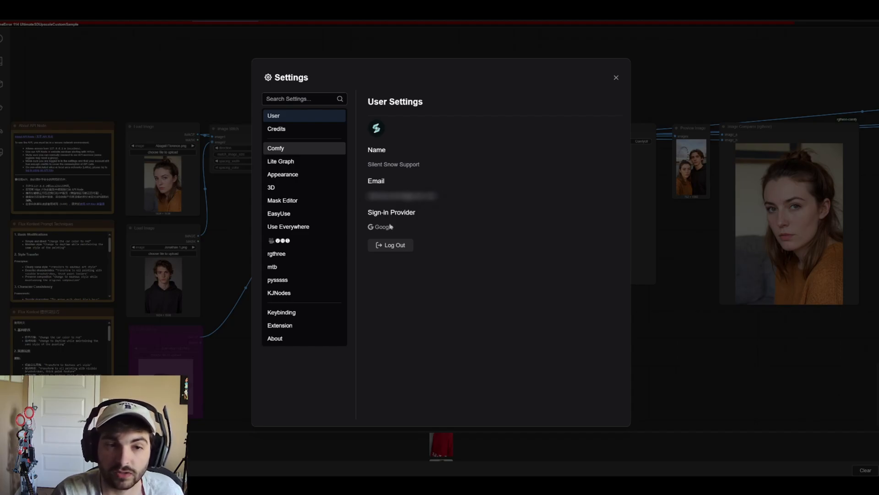
{"action": "left_click", "coordinate": [615, 78]}
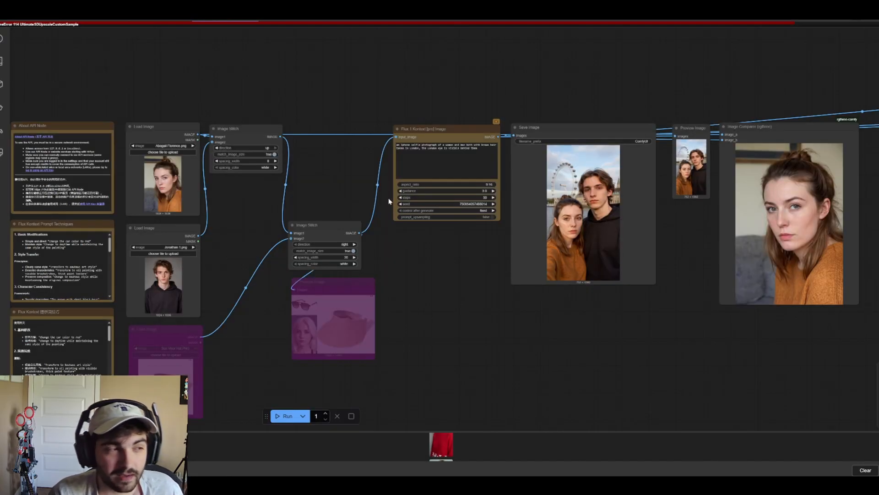
{"action": "mouse_move", "coordinate": [355, 209]}
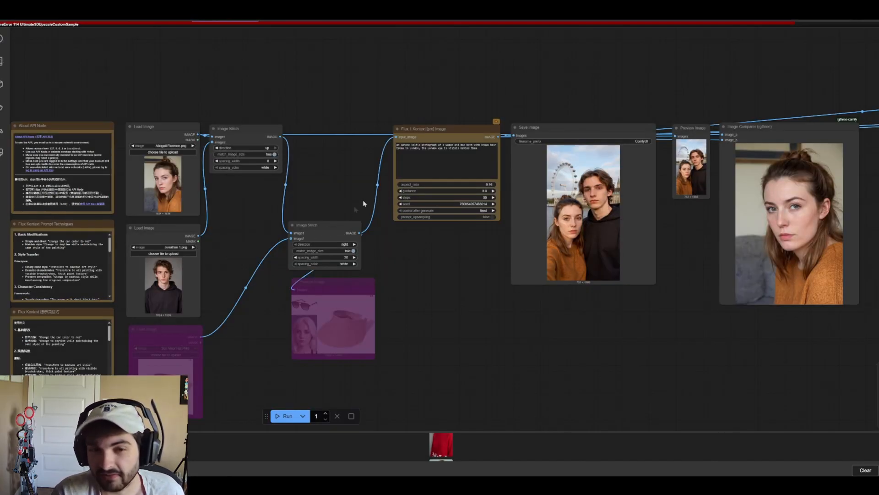
{"action": "mouse_move", "coordinate": [417, 225]}
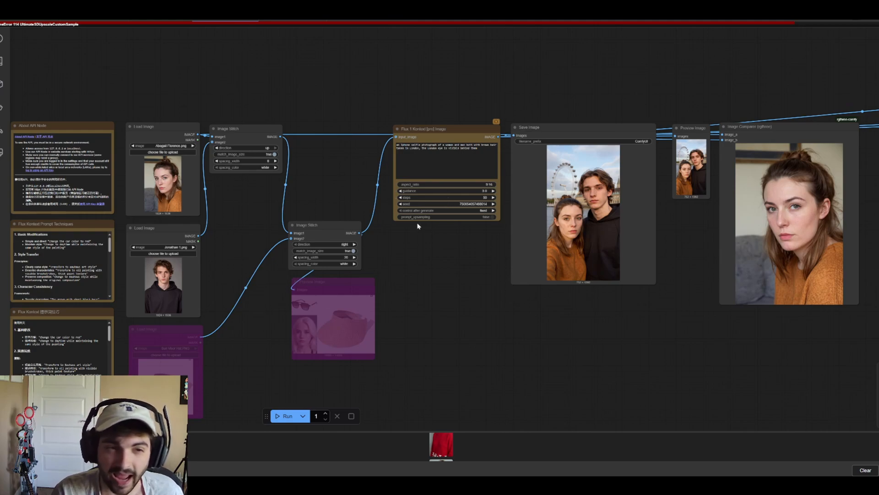
{"action": "mouse_move", "coordinate": [410, 229]}
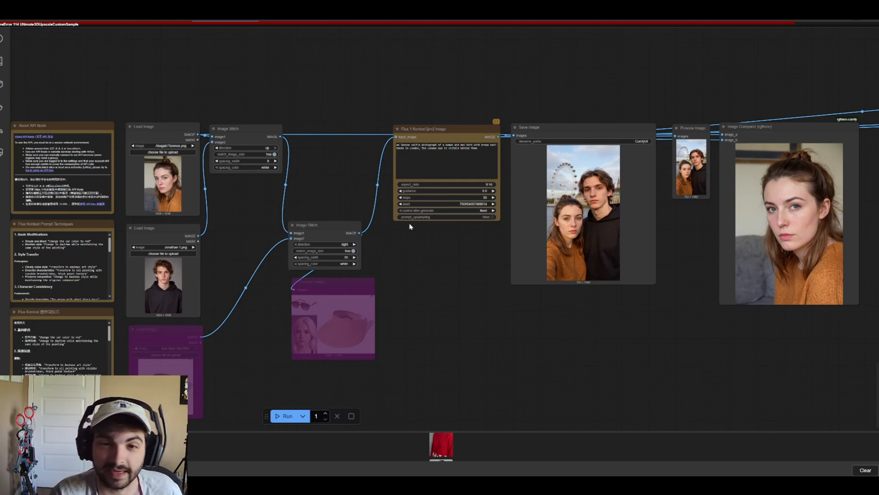
{"action": "mouse_move", "coordinate": [405, 225]}
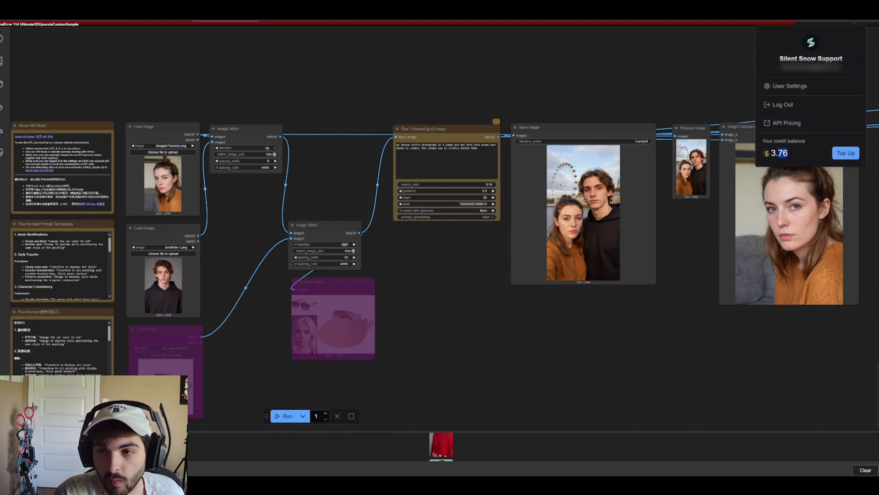
{"action": "mouse_move", "coordinate": [580, 339]}
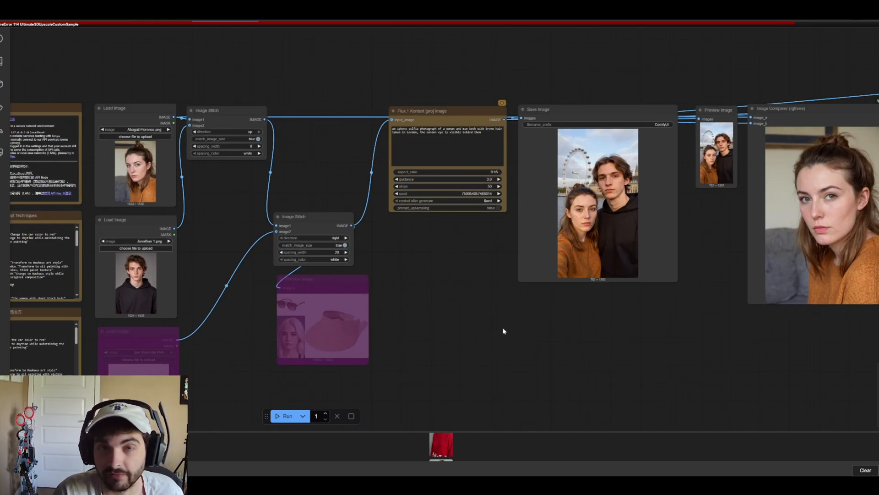
{"action": "mouse_move", "coordinate": [511, 328]}
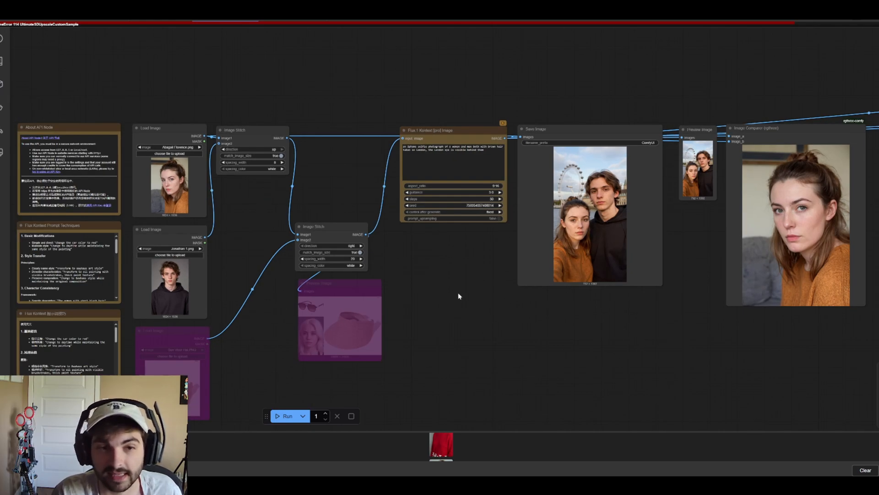
{"action": "mouse_move", "coordinate": [473, 299]}
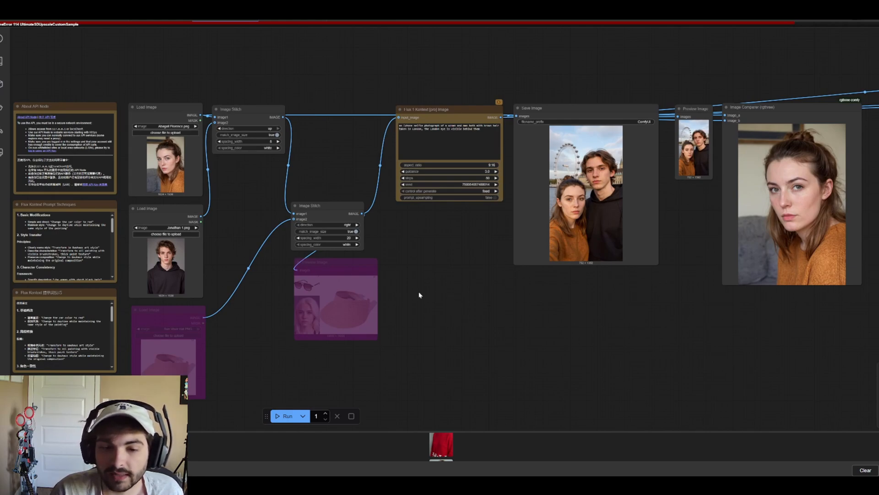
{"action": "mouse_move", "coordinate": [594, 279]}
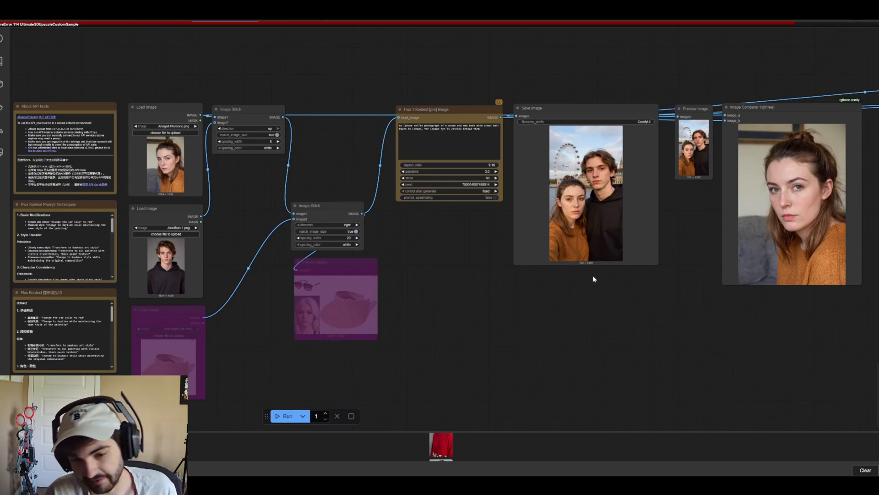
{"action": "mouse_move", "coordinate": [557, 258]}
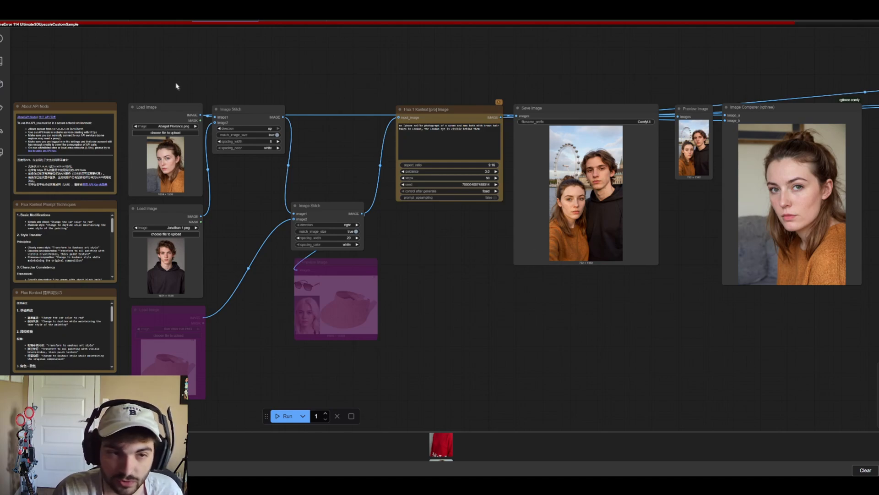
{"action": "mouse_move", "coordinate": [579, 118]}
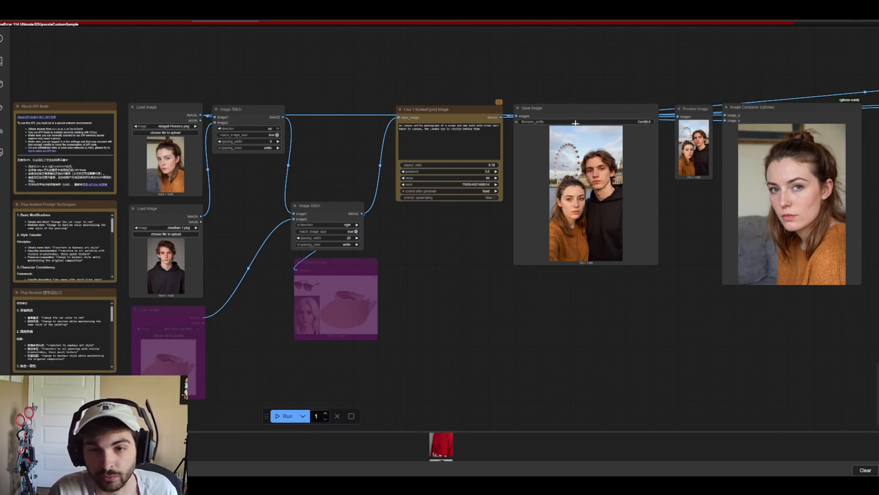
{"action": "mouse_move", "coordinate": [567, 82]}
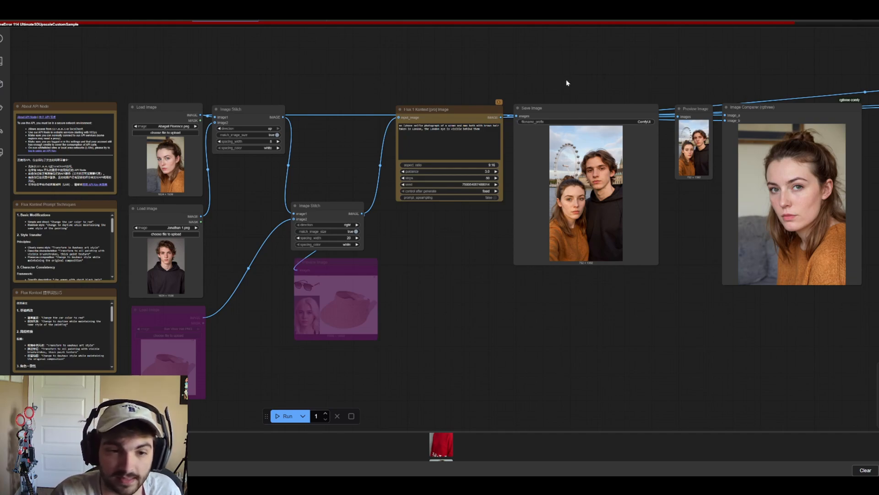
{"action": "mouse_move", "coordinate": [560, 97]}
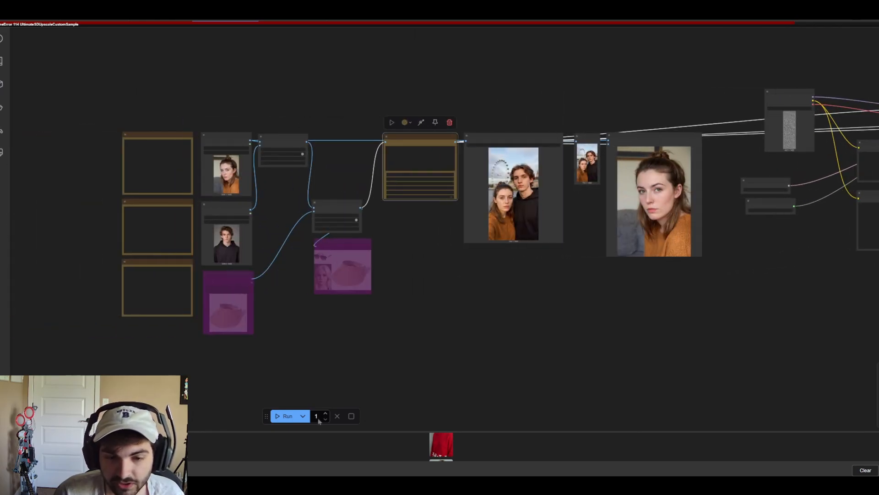
Step: Run the Kontext workflow, which raises the UltimateSDUpscaleCustomSample 3-vs-4 channel error
{"action": "left_click", "coordinate": [287, 416]}
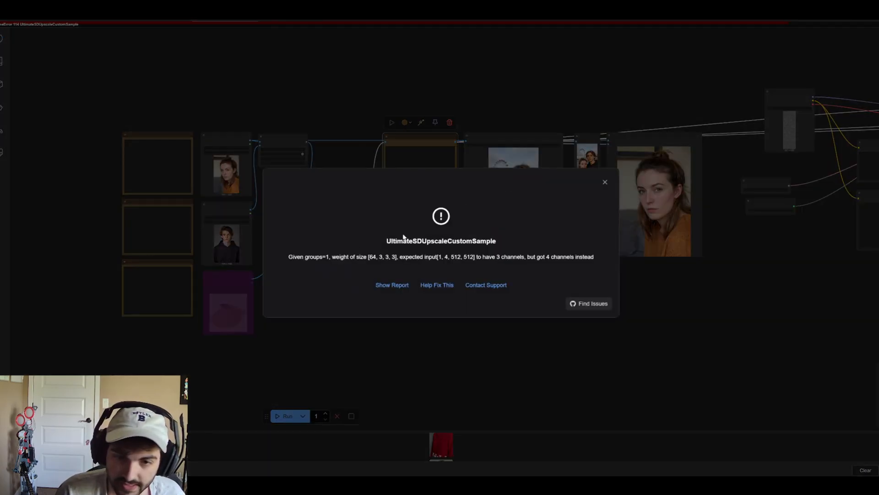
{"action": "mouse_move", "coordinate": [372, 250]}
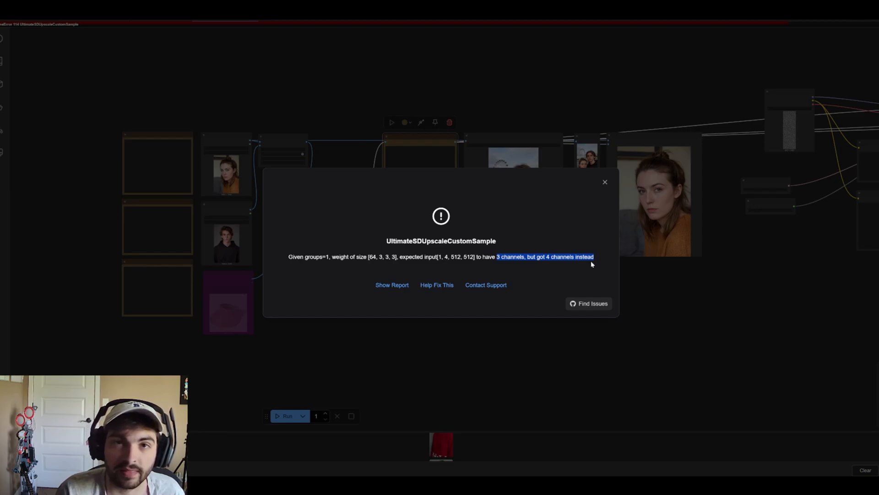
{"action": "mouse_move", "coordinate": [595, 219]}
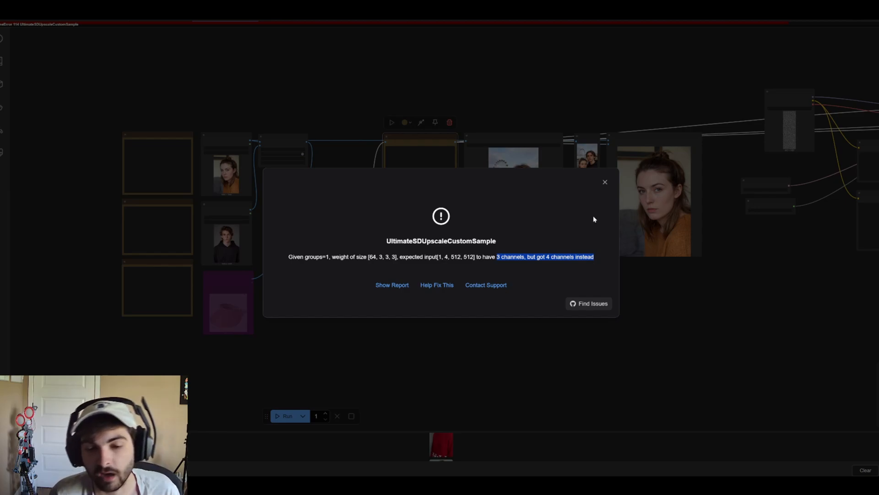
{"action": "mouse_move", "coordinate": [610, 247]}
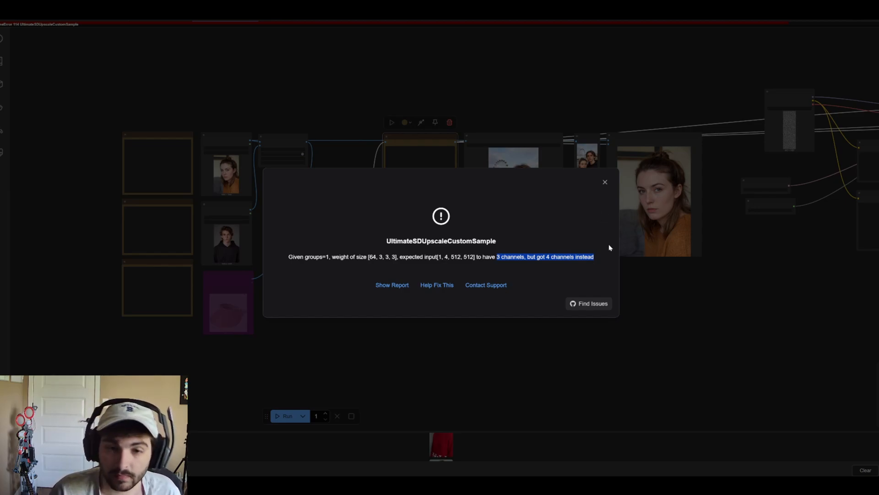
{"action": "mouse_move", "coordinate": [609, 254]}
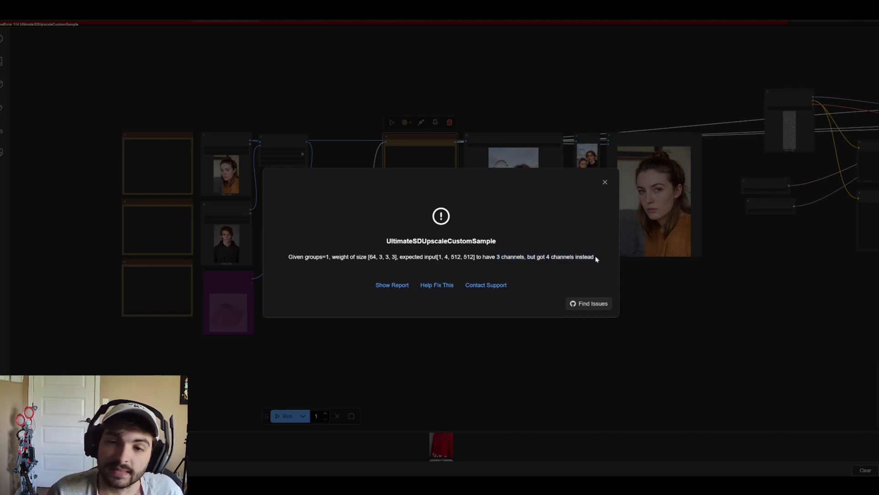
Step: Dismiss the channel-mismatch error and scroll the canvas toward the upscale nodes
{"action": "left_click", "coordinate": [605, 182]}
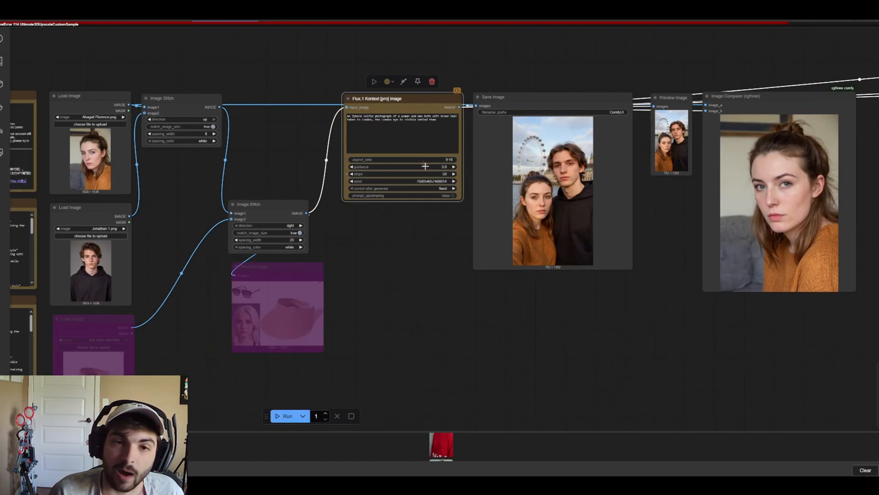
{"action": "scroll", "scroll_direction": "down", "scroll_amount": 3}
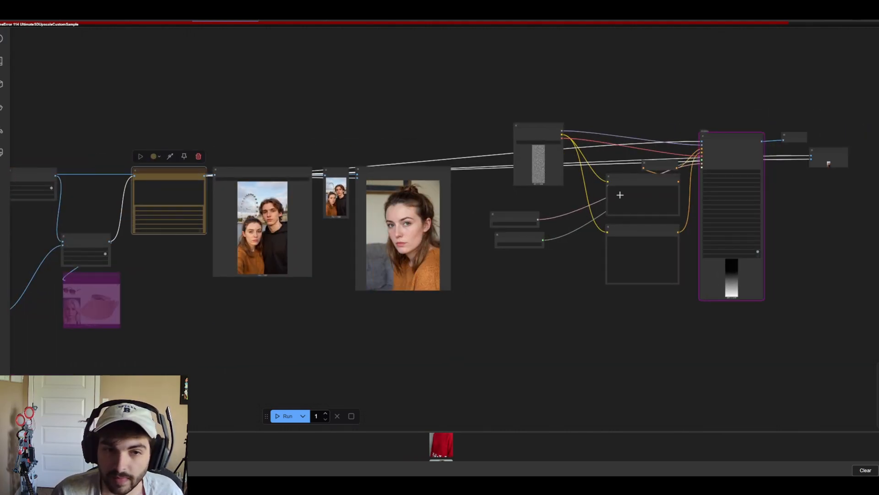
{"action": "mouse_move", "coordinate": [599, 190]}
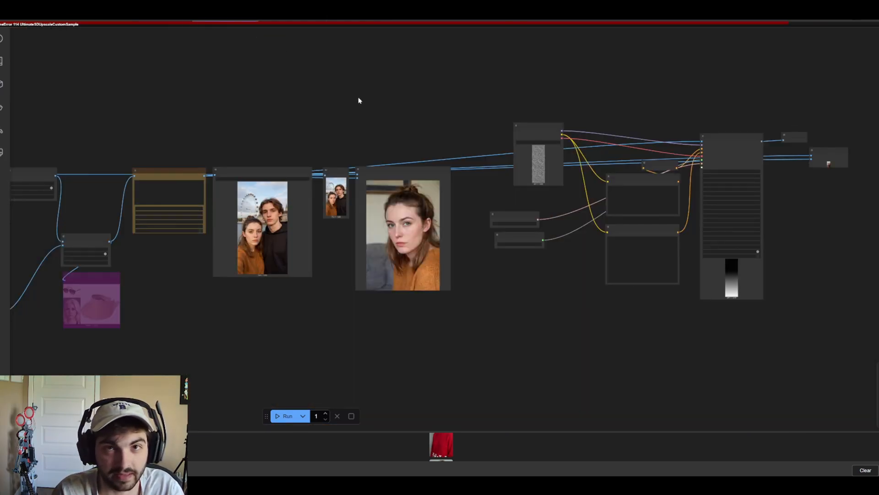
{"action": "mouse_move", "coordinate": [362, 90]}
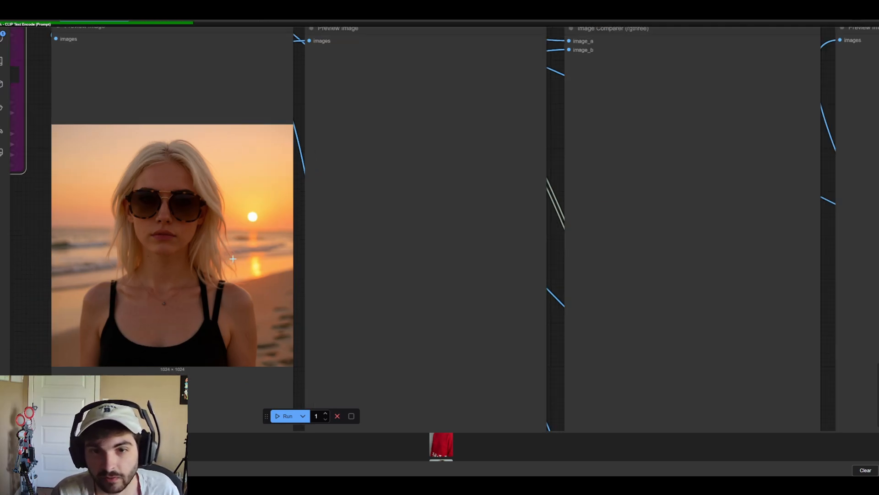
{"action": "mouse_move", "coordinate": [267, 252]}
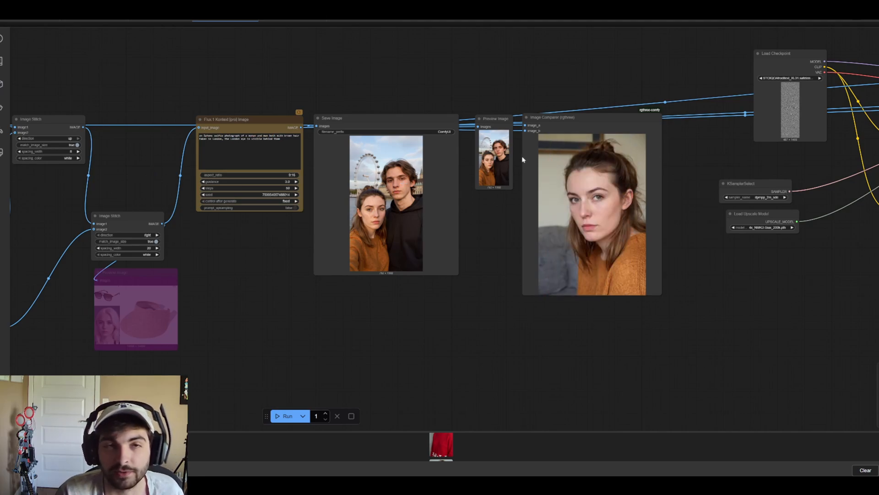
{"action": "mouse_move", "coordinate": [479, 239]}
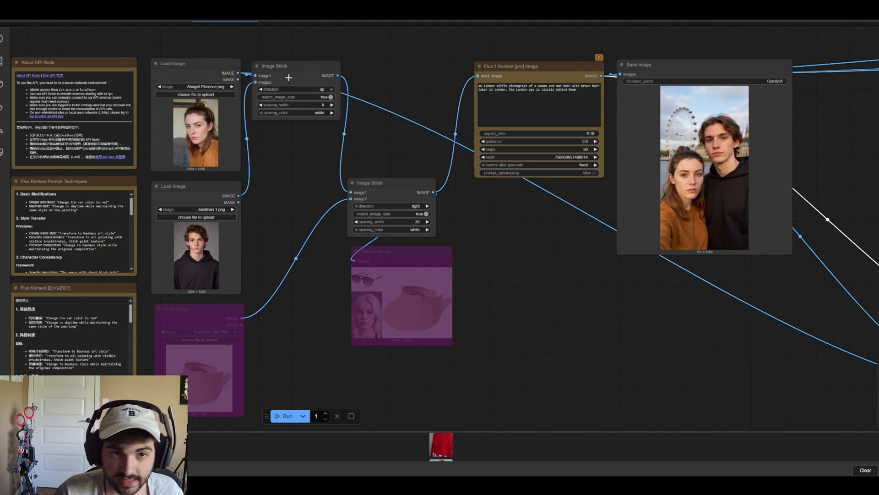
Step: Work the top-bar controls while inspecting the stitched sunglasses, portrait and visor preview
{"action": "left_click", "coordinate": [275, 65]}
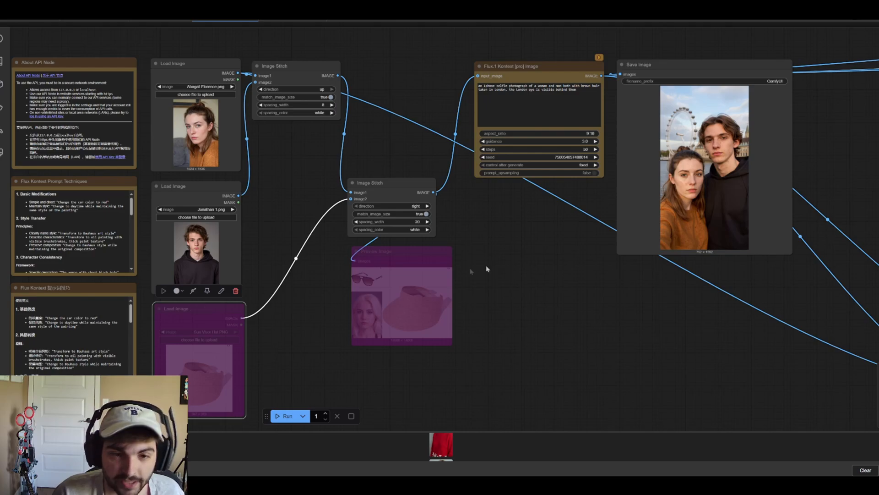
{"action": "mouse_move", "coordinate": [338, 324]}
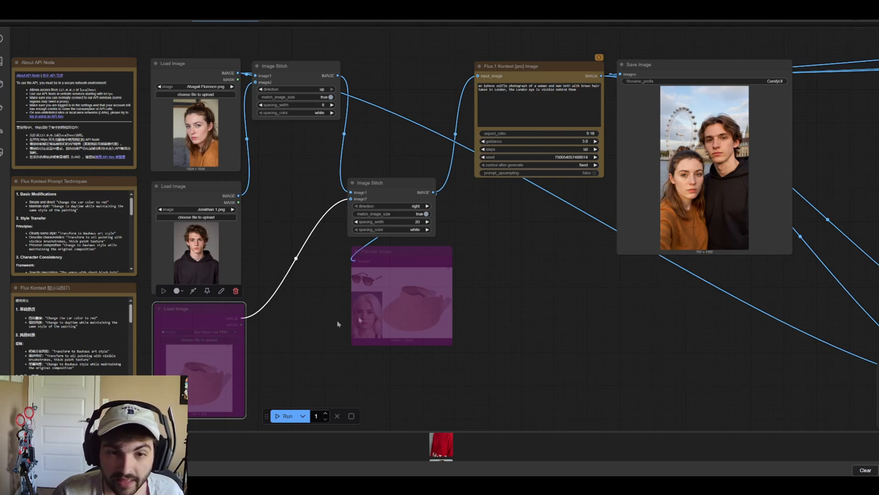
{"action": "left_click", "coordinate": [296, 65]}
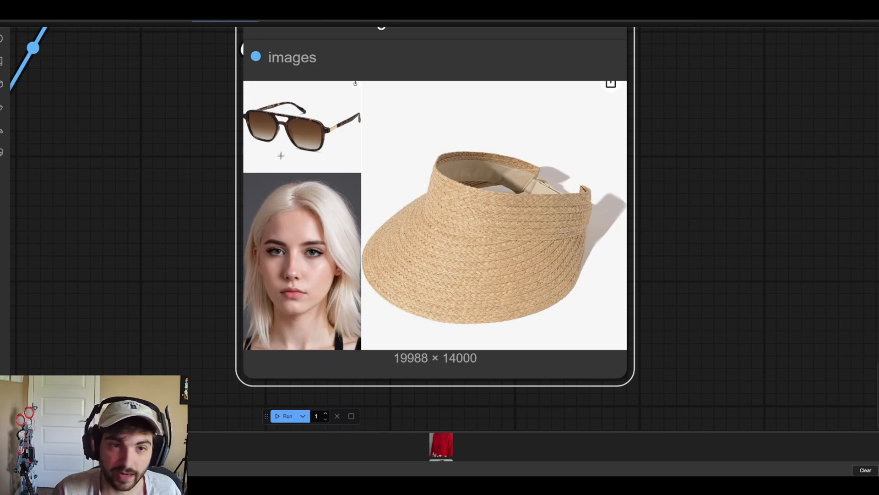
{"action": "mouse_move", "coordinate": [491, 209]}
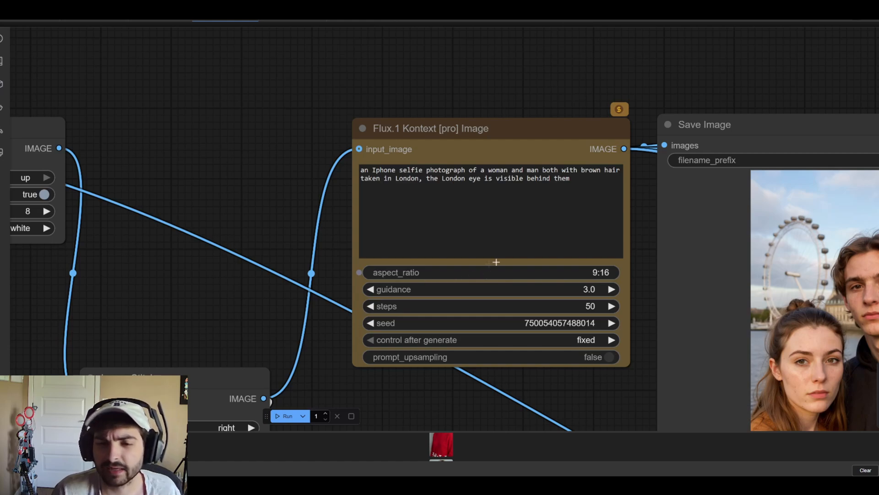
{"action": "mouse_move", "coordinate": [513, 272]}
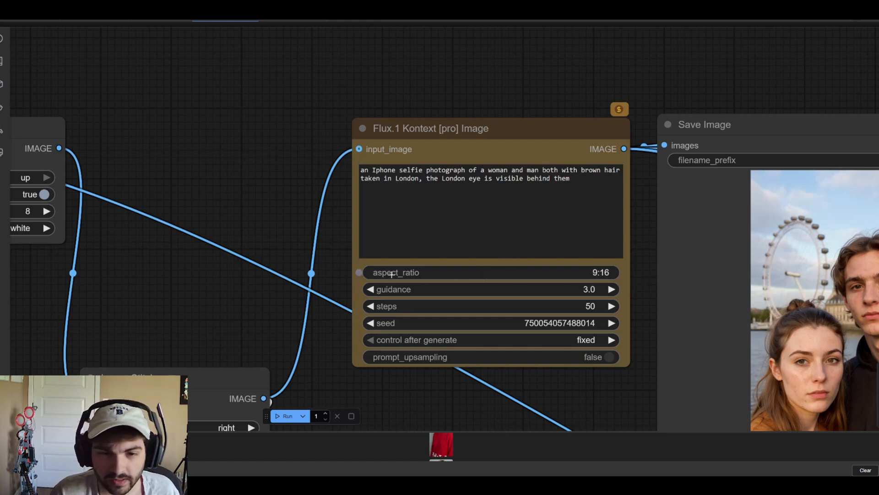
{"action": "mouse_move", "coordinate": [395, 272]}
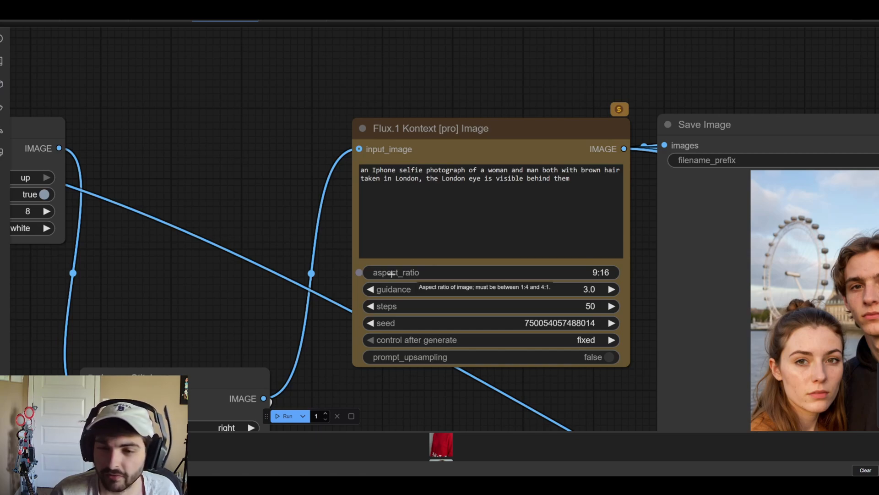
{"action": "mouse_move", "coordinate": [588, 279]}
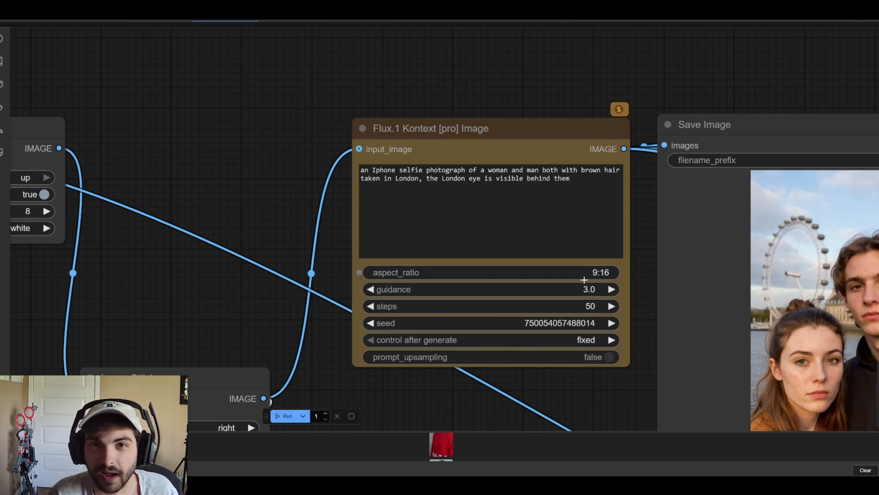
{"action": "mouse_move", "coordinate": [583, 272]}
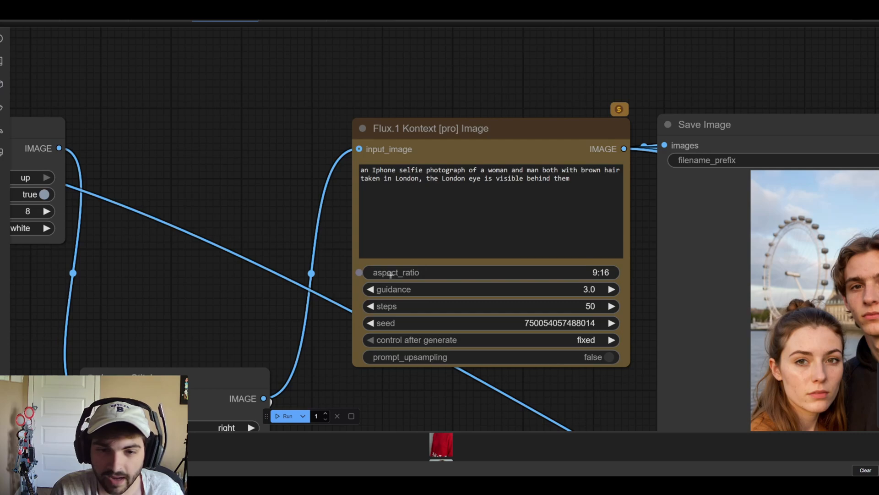
{"action": "mouse_move", "coordinate": [395, 272]}
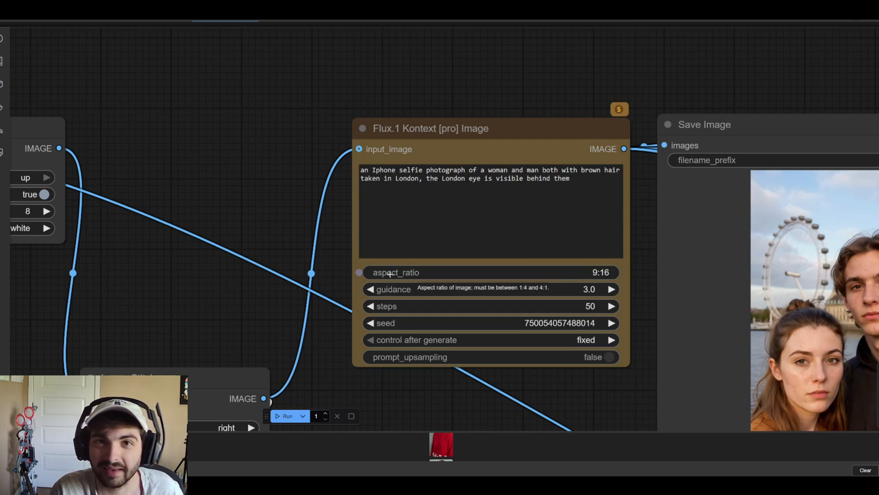
{"action": "mouse_move", "coordinate": [418, 272]}
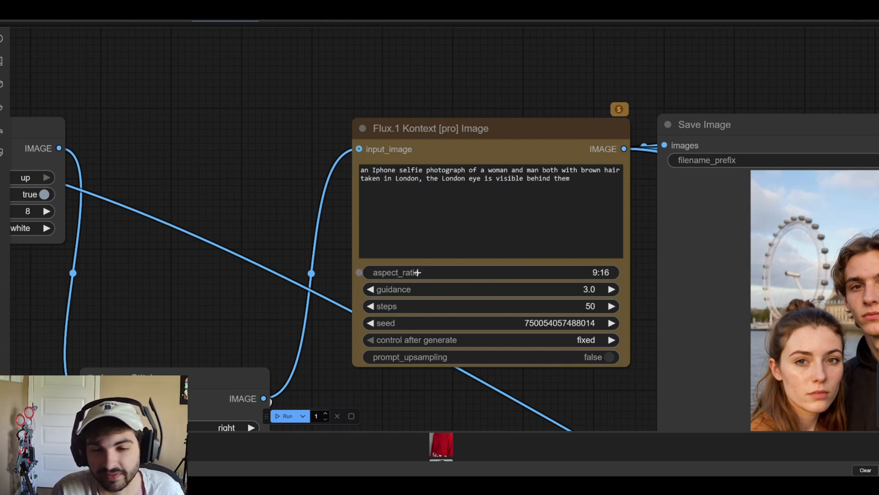
{"action": "mouse_move", "coordinate": [409, 272]}
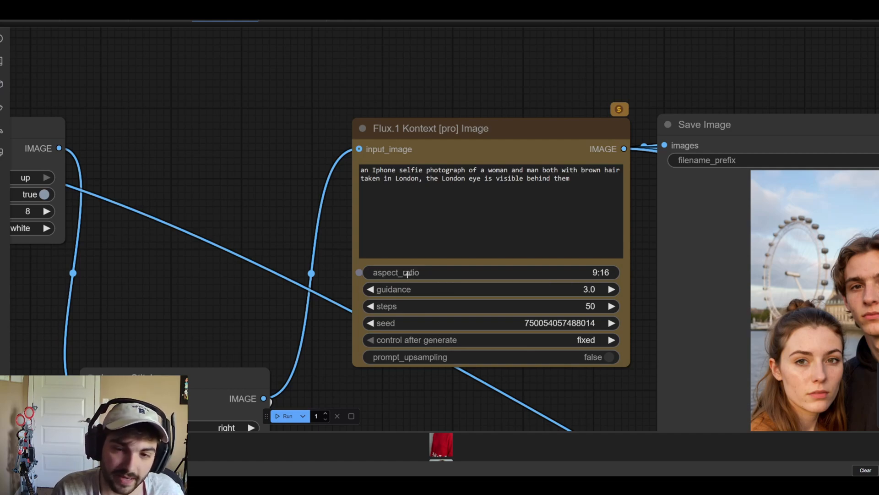
{"action": "mouse_move", "coordinate": [406, 272]}
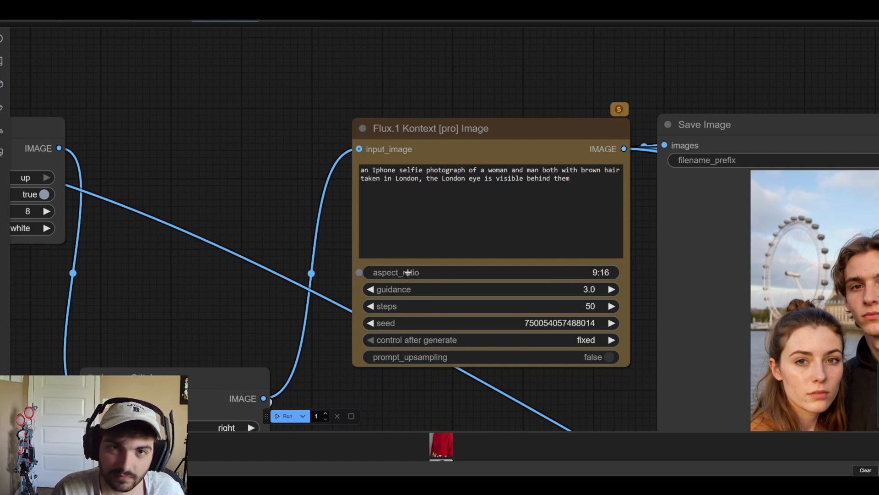
{"action": "mouse_move", "coordinate": [407, 272]}
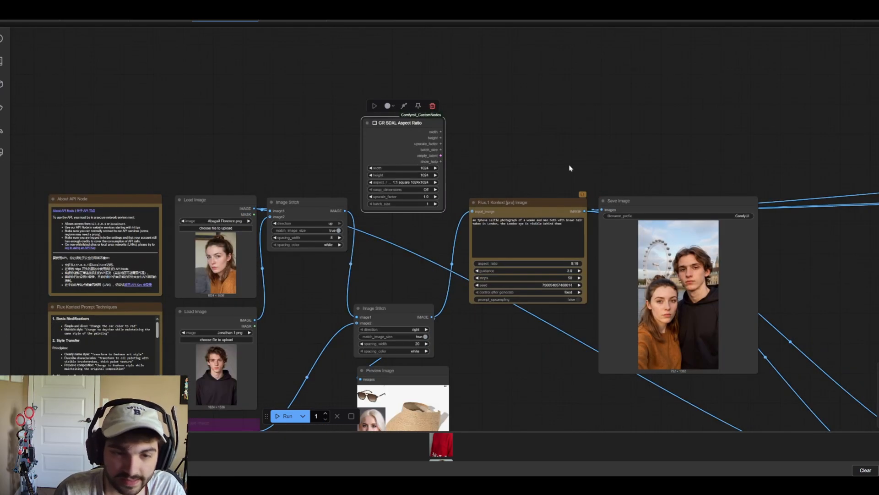
Step: Inspect the 752 × 1392 London selfie output and scroll out over the workflow
{"action": "left_click", "coordinate": [432, 106]}
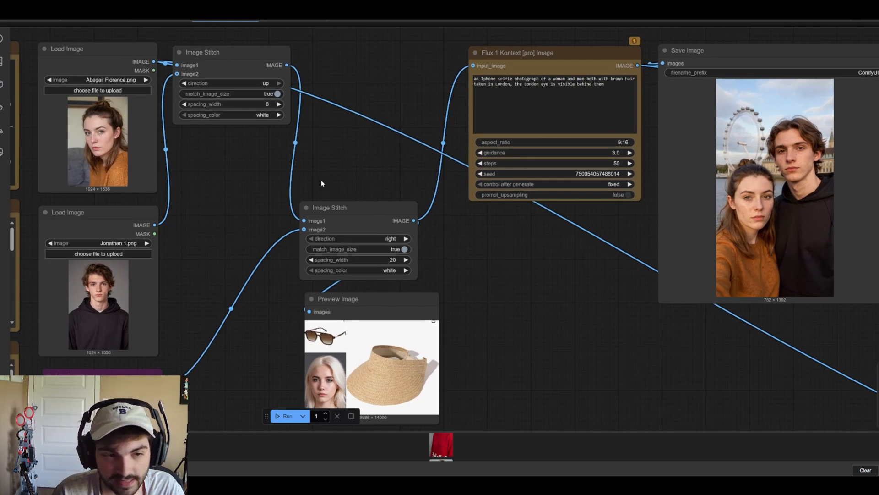
{"action": "mouse_move", "coordinate": [229, 193]}
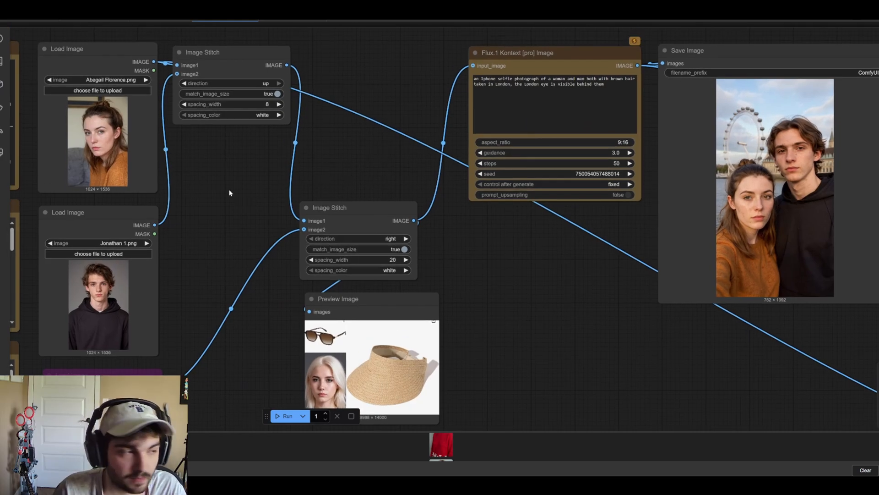
{"action": "mouse_move", "coordinate": [547, 241]}
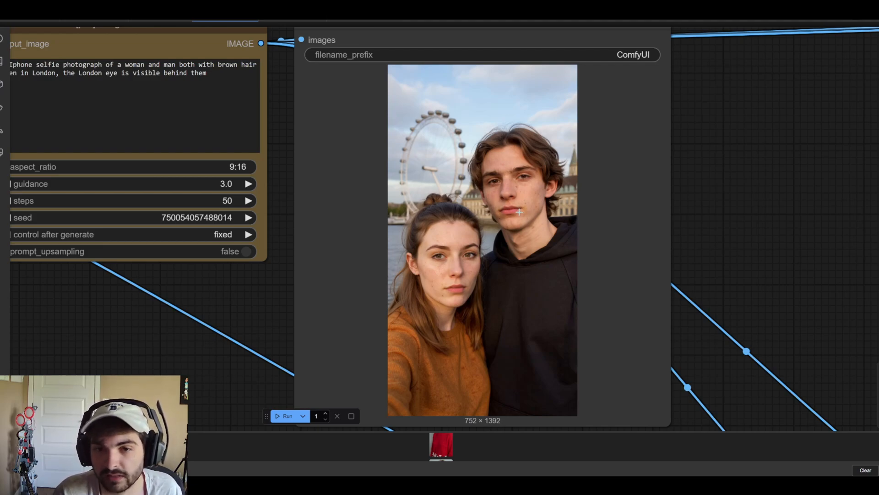
{"action": "mouse_move", "coordinate": [374, 189]}
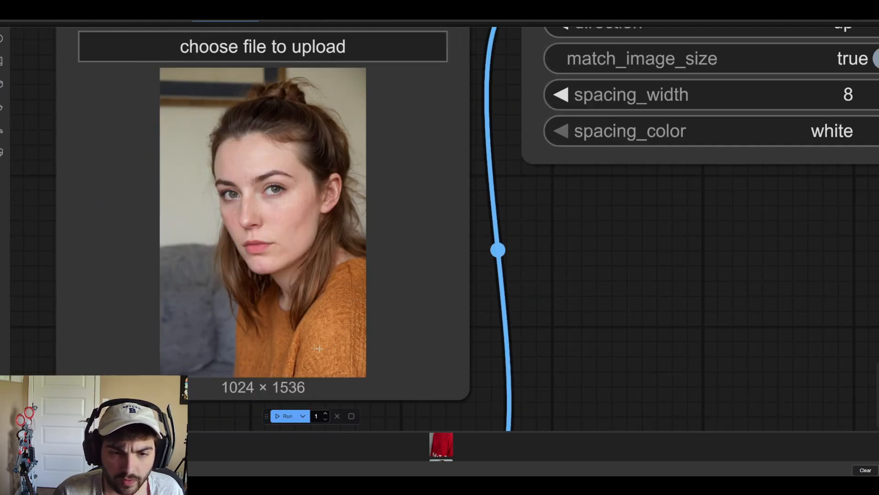
{"action": "mouse_move", "coordinate": [363, 283]}
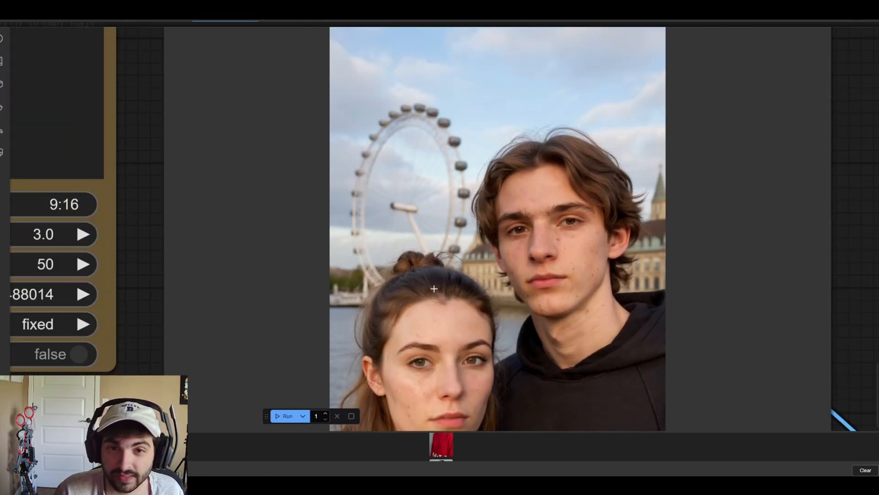
{"action": "mouse_move", "coordinate": [418, 158]}
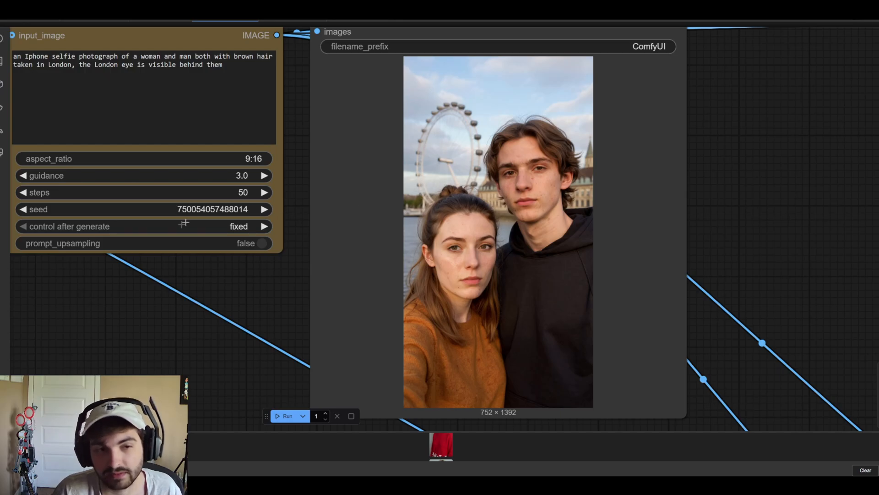
{"action": "scroll", "scroll_direction": "down", "scroll_amount": 3}
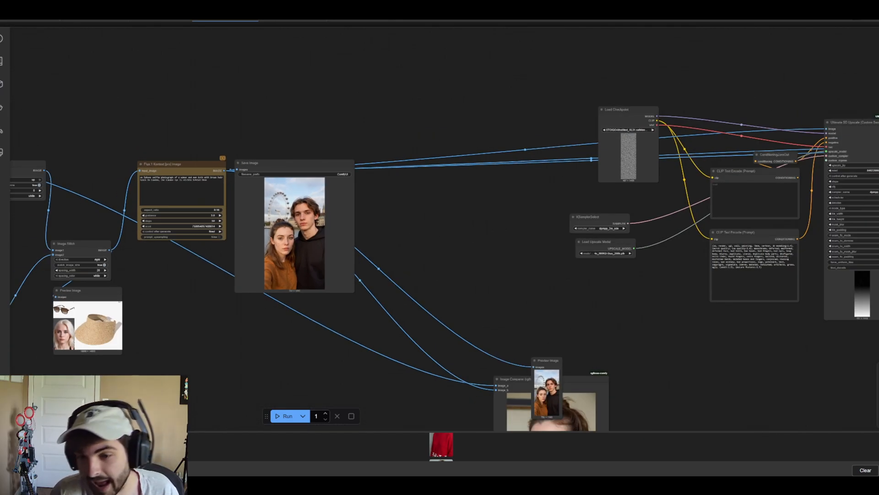
{"action": "mouse_move", "coordinate": [101, 234]}
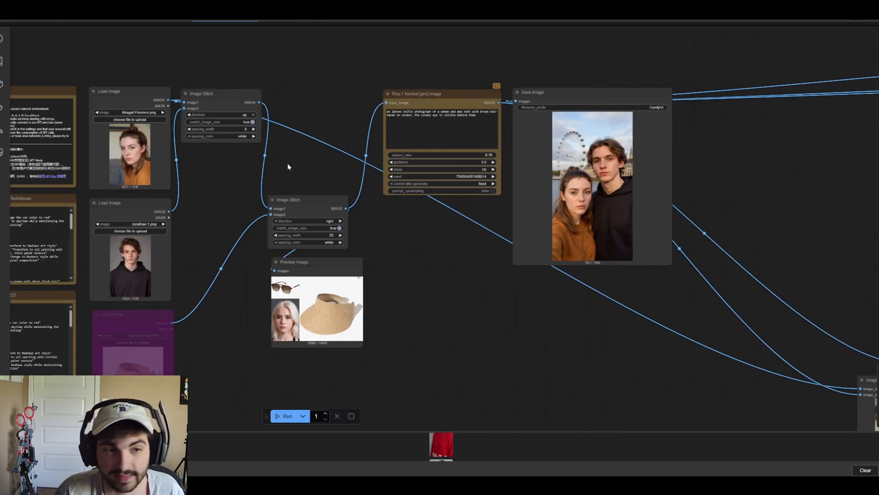
{"action": "mouse_move", "coordinate": [269, 165]}
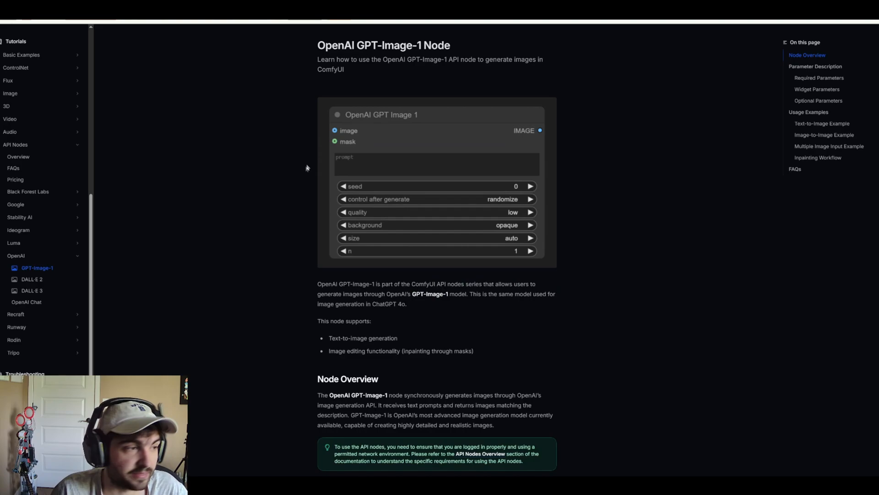
{"action": "mouse_move", "coordinate": [446, 118]}
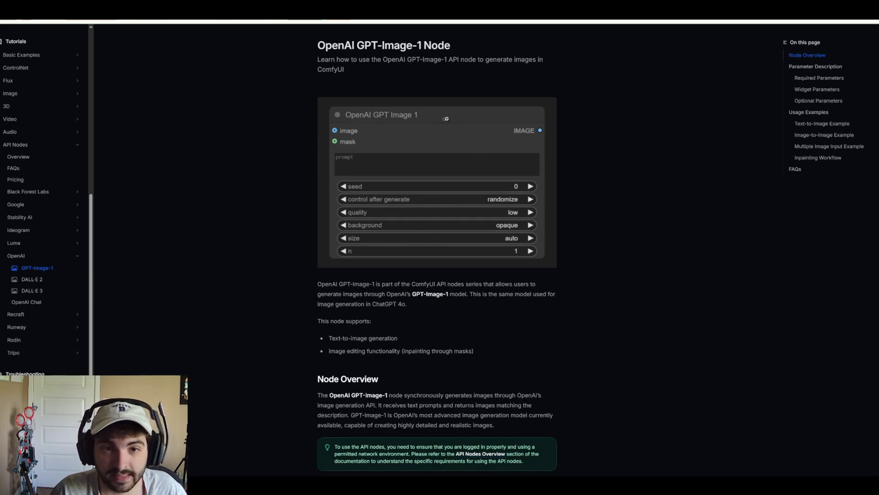
{"action": "mouse_move", "coordinate": [477, 154]}
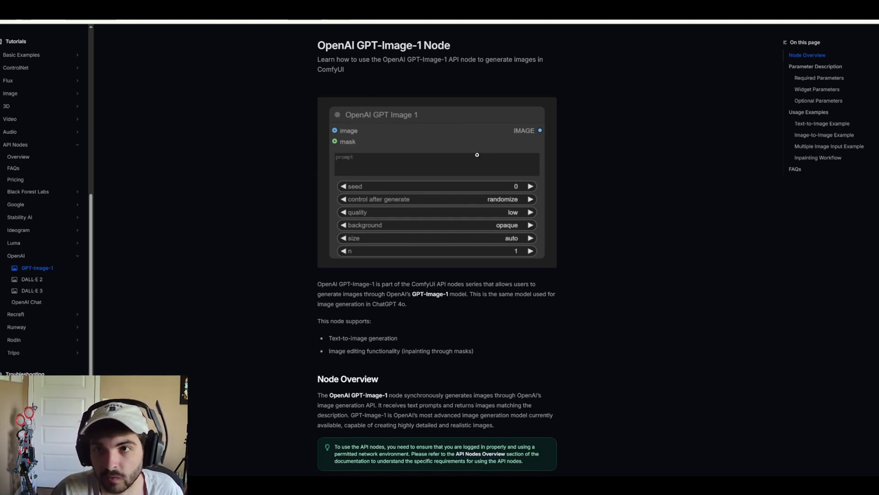
{"action": "mouse_move", "coordinate": [480, 149]}
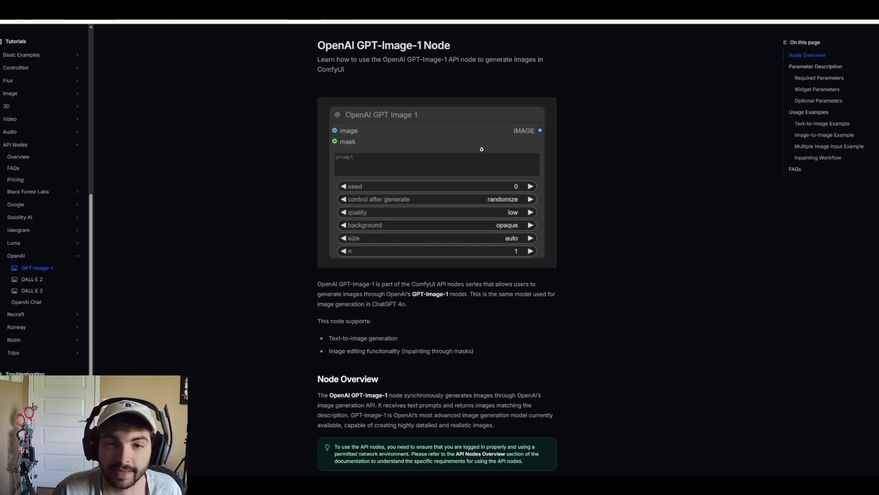
Step: Scroll the OpenAI GPT-Image-1 docs page down to its Parameter Description section
{"action": "scroll", "scroll_direction": "down", "scroll_amount": 3}
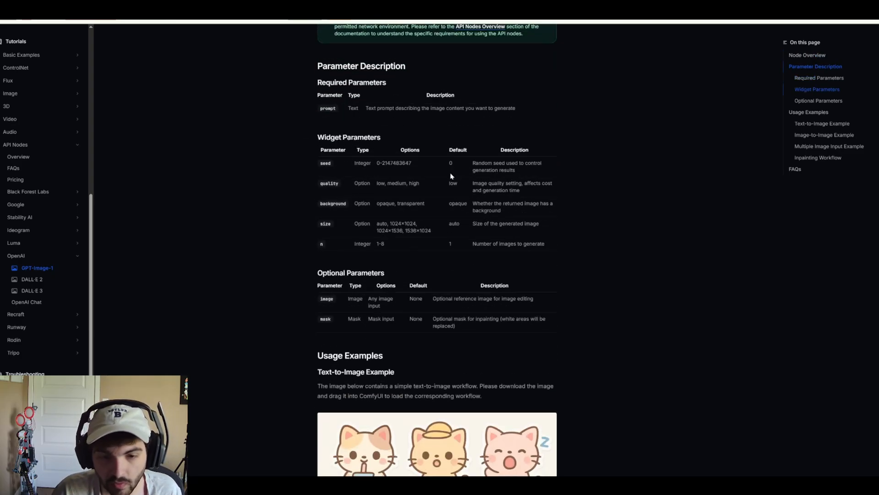
{"action": "scroll", "scroll_direction": "down", "scroll_amount": 3}
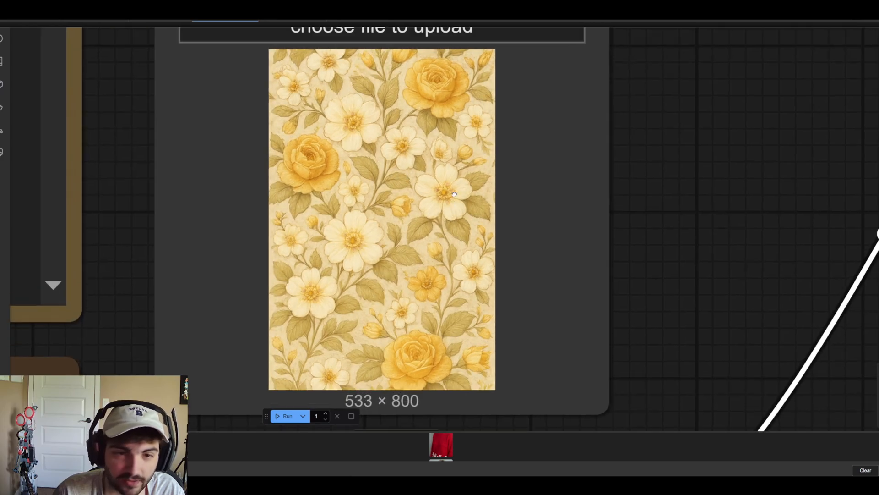
{"action": "mouse_move", "coordinate": [474, 140]}
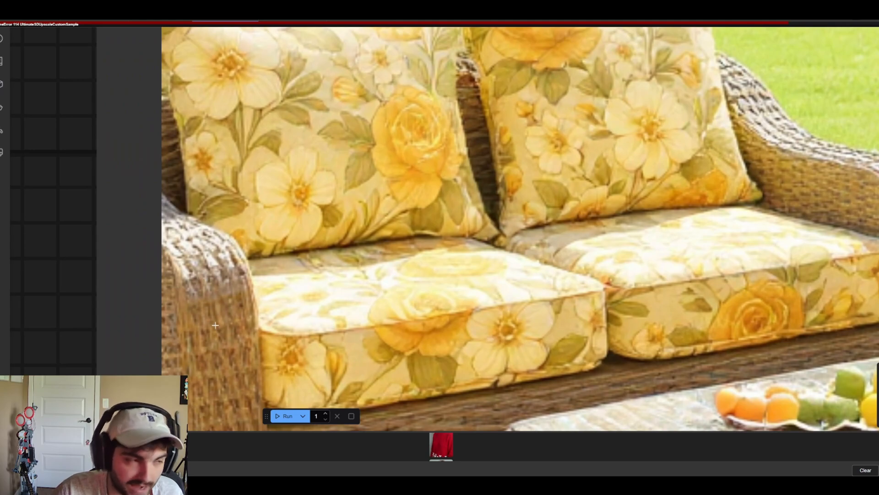
{"action": "mouse_move", "coordinate": [251, 308]}
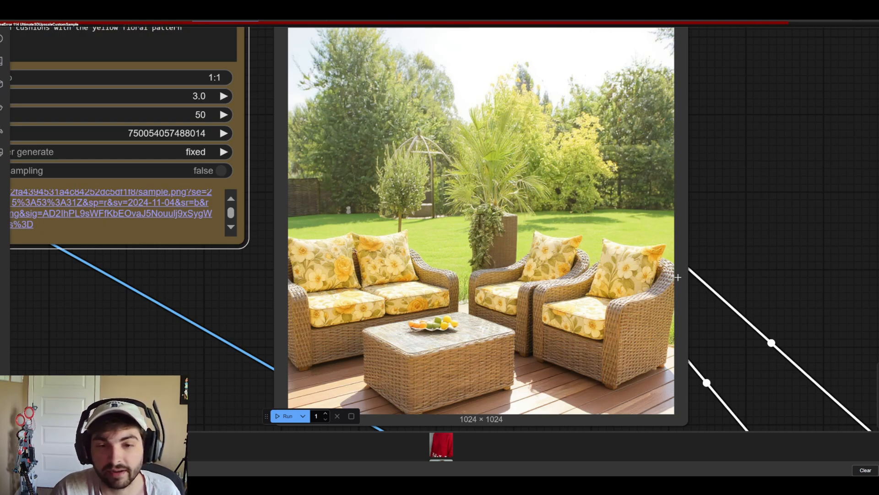
{"action": "mouse_move", "coordinate": [680, 278]}
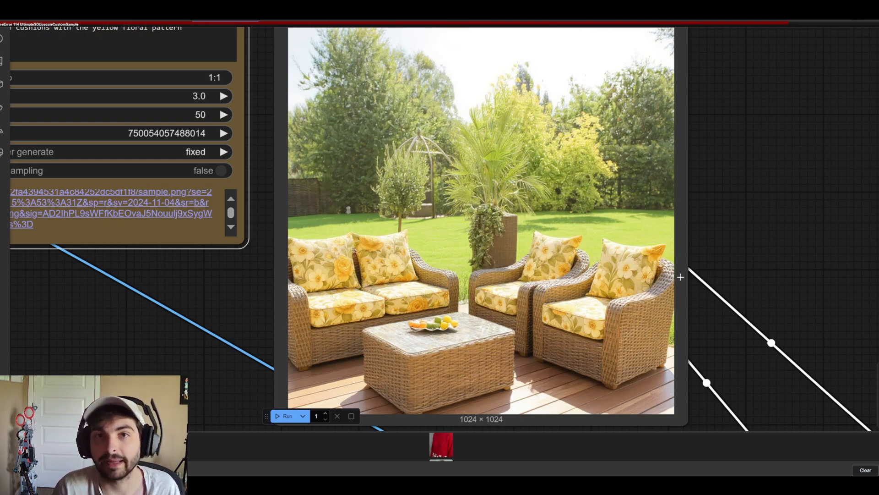
{"action": "mouse_move", "coordinate": [594, 303]}
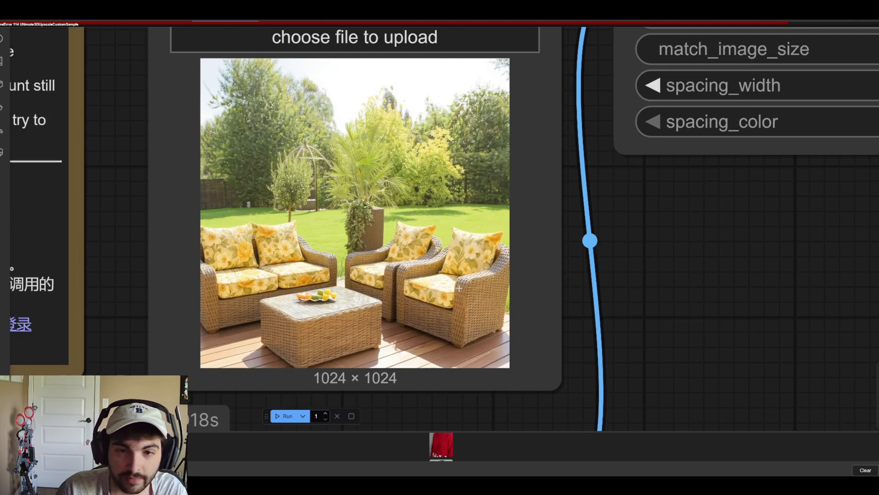
Step: Scroll the canvas to the patio-image Load Image node feeding Image Stitch
{"action": "scroll", "scroll_direction": "down", "scroll_amount": 3}
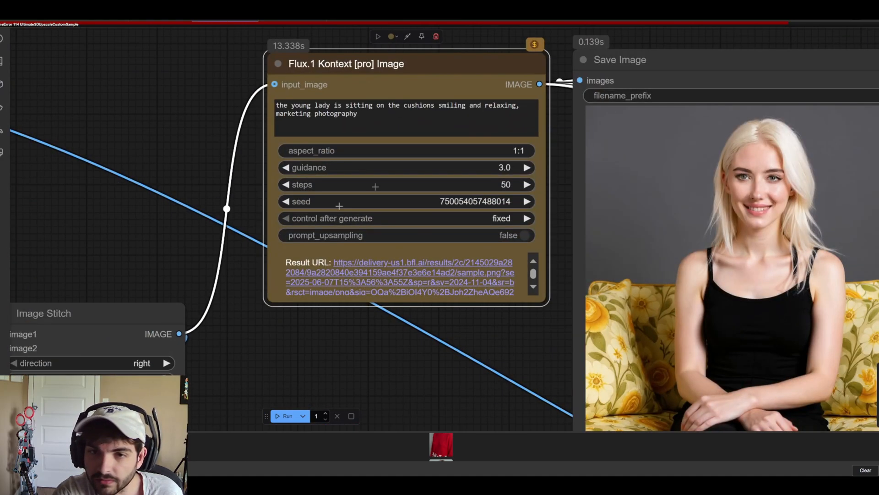
Step: Write the Kontext prompt: the young lady holds the water bottle up to the camera, arm extended
{"action": "type", "text": "the young lady is holding the water bottle up to the camera with her arm extended, studio marketing photography"}
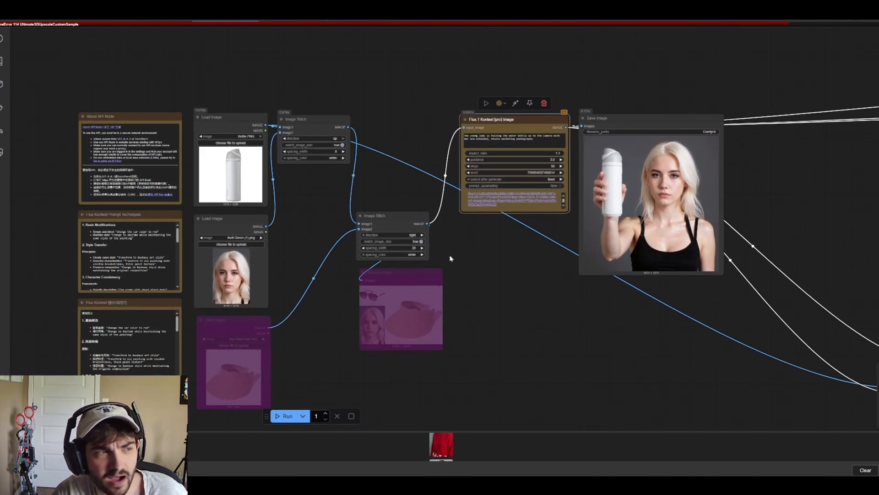
{"action": "mouse_move", "coordinate": [502, 249]}
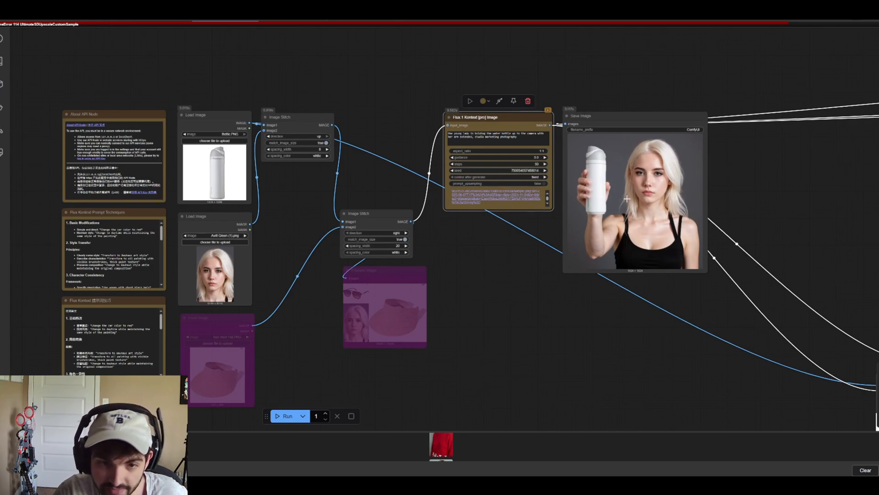
{"action": "mouse_move", "coordinate": [346, 264]}
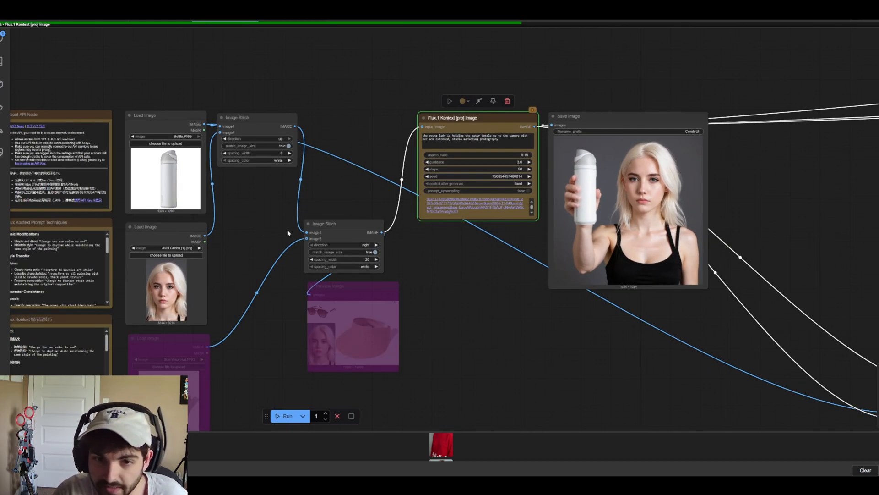
Step: Set the Kontext Pro node's aspect ratio to 9:16 and start a new generation
{"action": "left_click", "coordinate": [288, 415]}
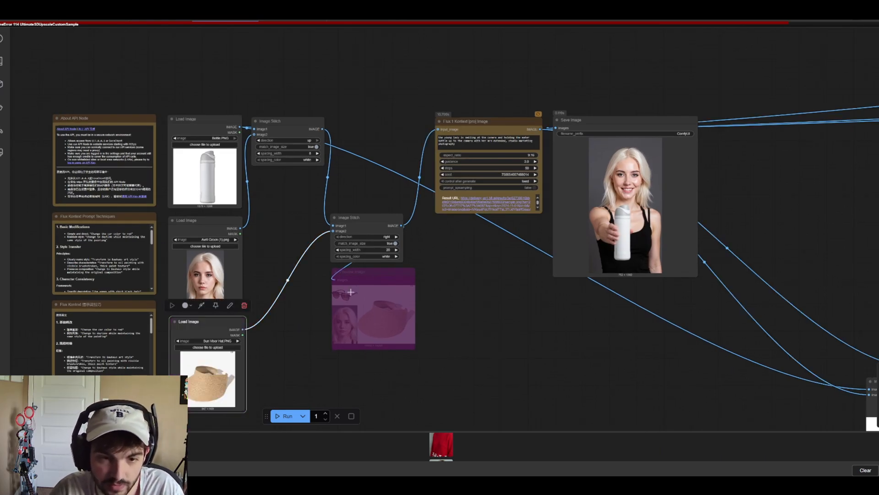
Step: Reactivate the bypassed sun visor Load Image node after the tall portrait finishes
{"action": "left_click", "coordinate": [207, 347]}
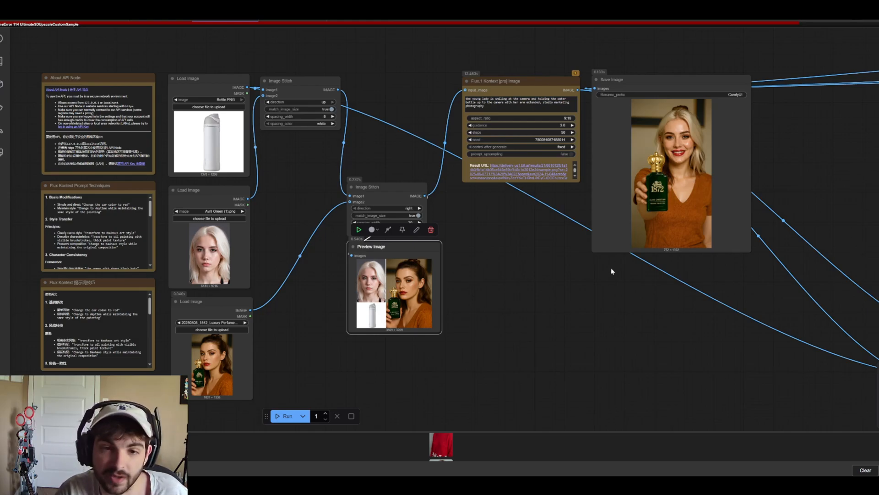
{"action": "mouse_move", "coordinate": [610, 270]}
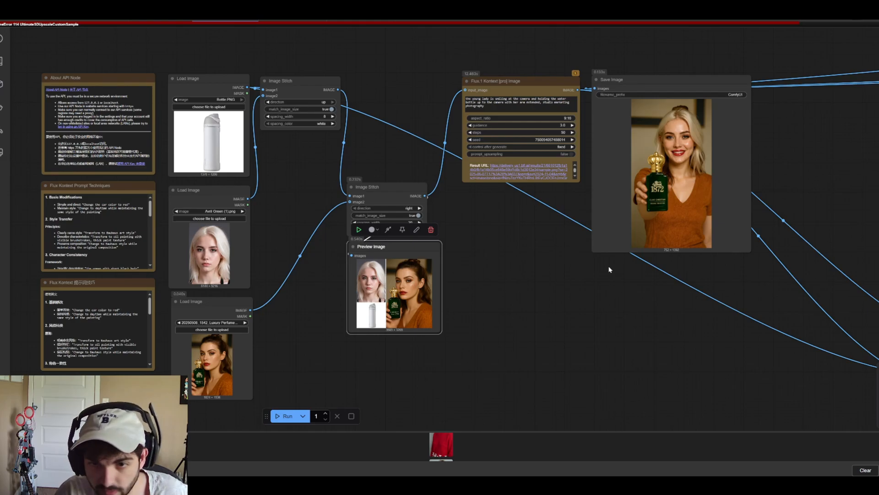
{"action": "mouse_move", "coordinate": [566, 273]}
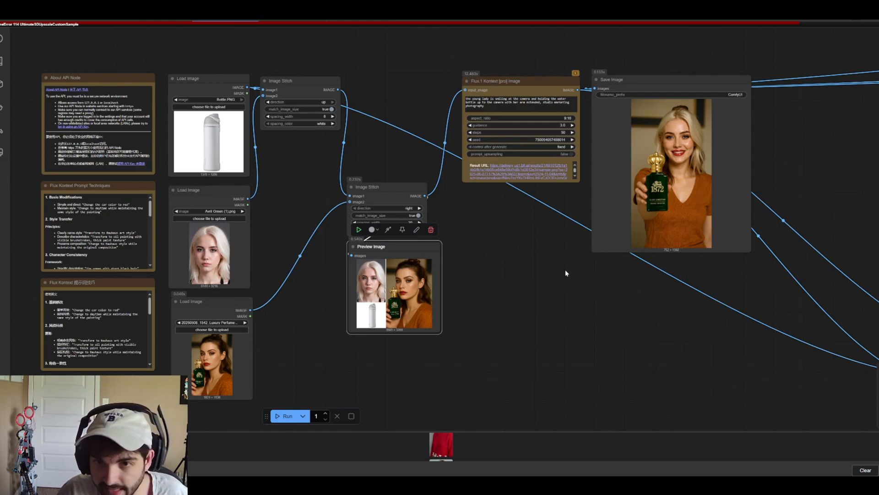
{"action": "mouse_move", "coordinate": [565, 270]}
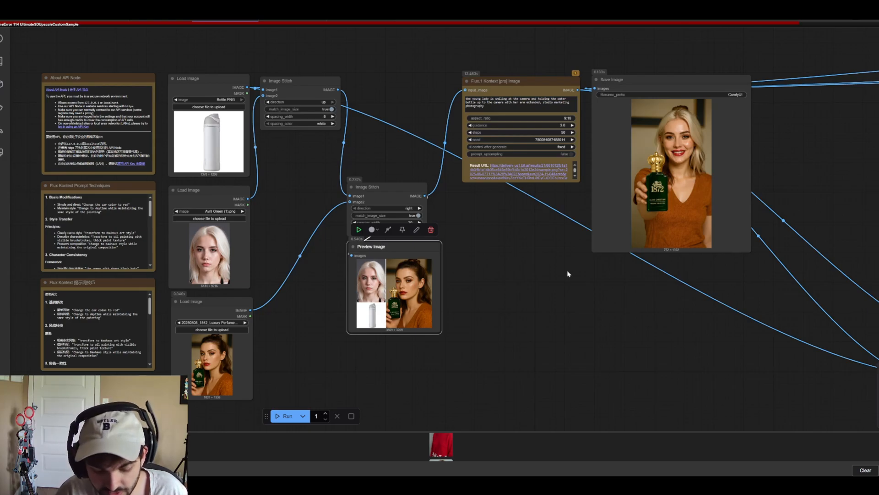
{"action": "mouse_move", "coordinate": [403, 197]}
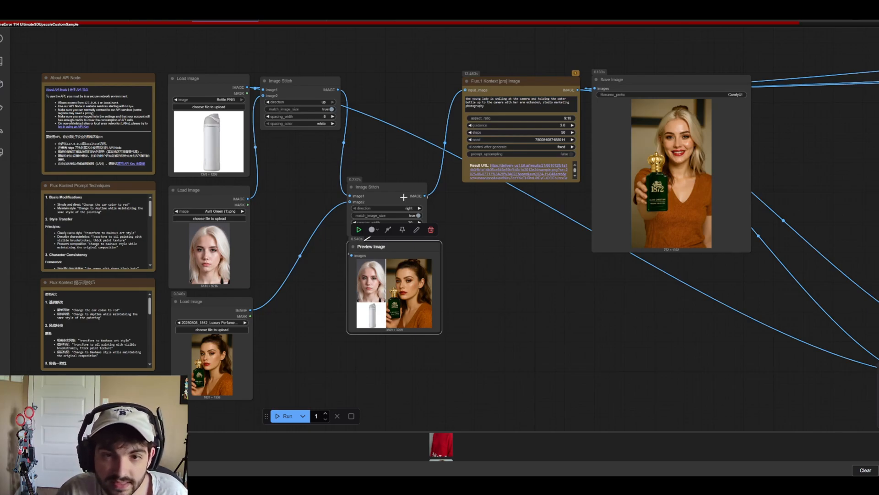
{"action": "mouse_move", "coordinate": [513, 267]}
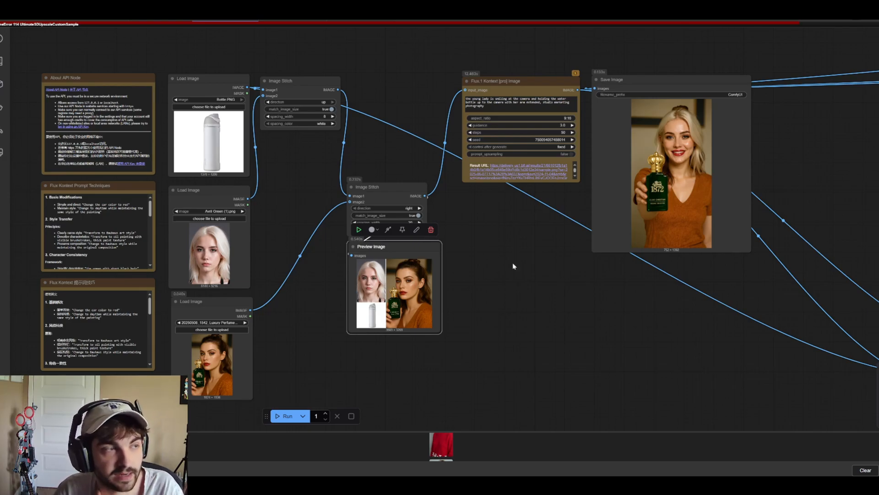
{"action": "mouse_move", "coordinate": [264, 251]}
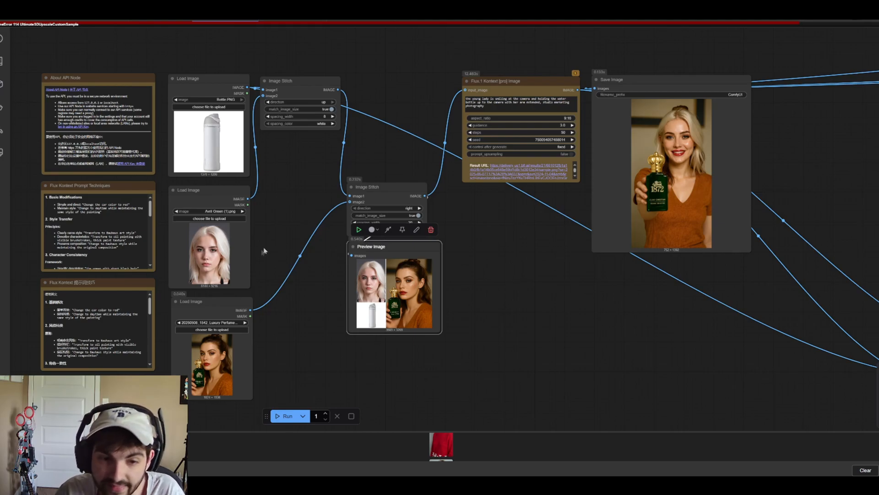
{"action": "mouse_move", "coordinate": [754, 293]}
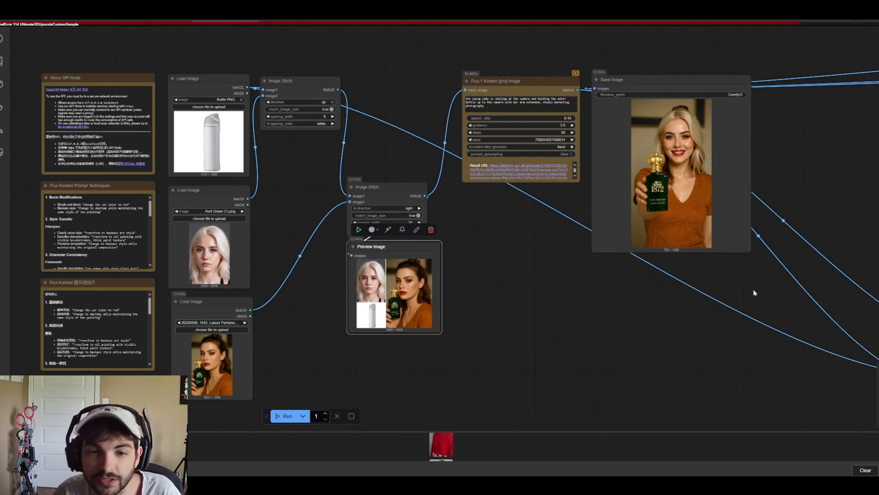
{"action": "mouse_move", "coordinate": [700, 287]}
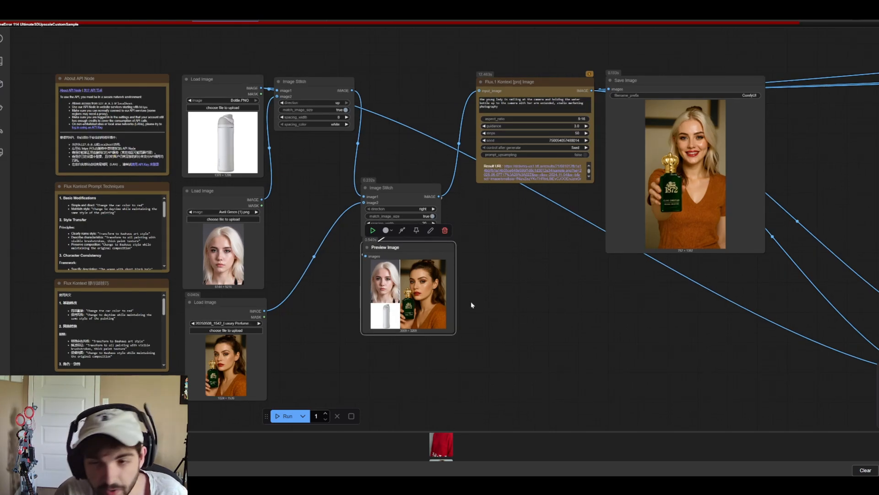
{"action": "mouse_move", "coordinate": [512, 312]}
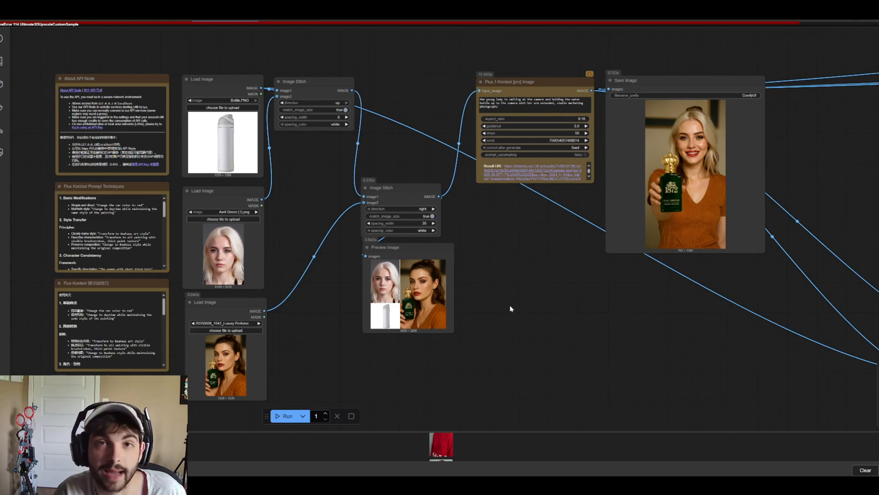
{"action": "mouse_move", "coordinate": [456, 336]}
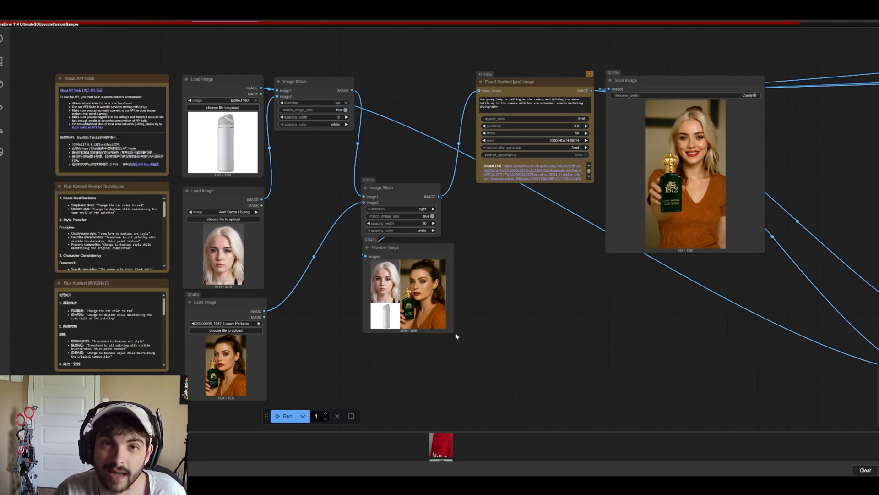